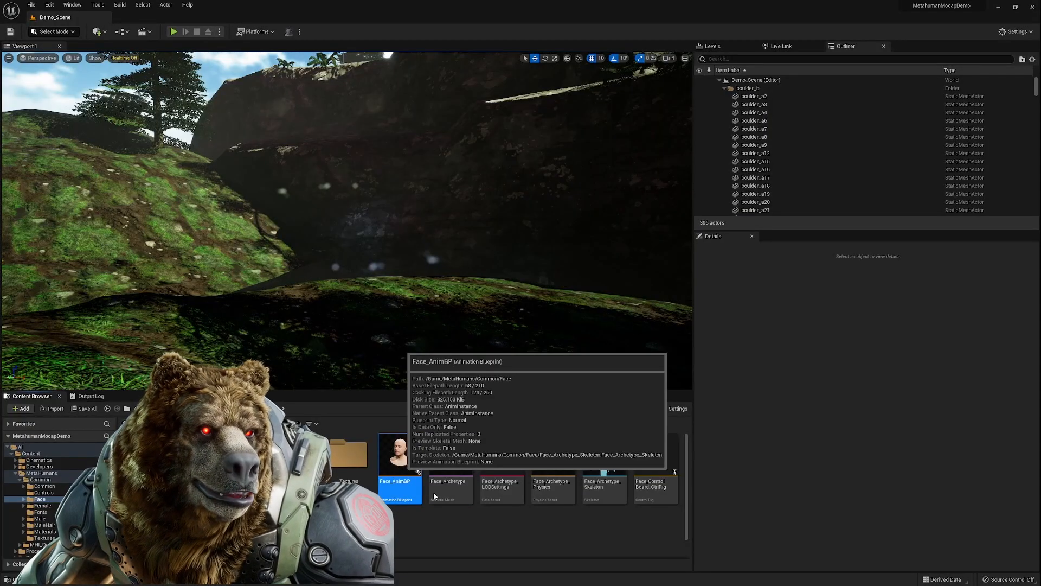
# - Open Face_AnimBP's AnimGraph and select the mh_arkit_mapping_pose node to browse to its asset
pyautogui.doubleClick(399, 488)
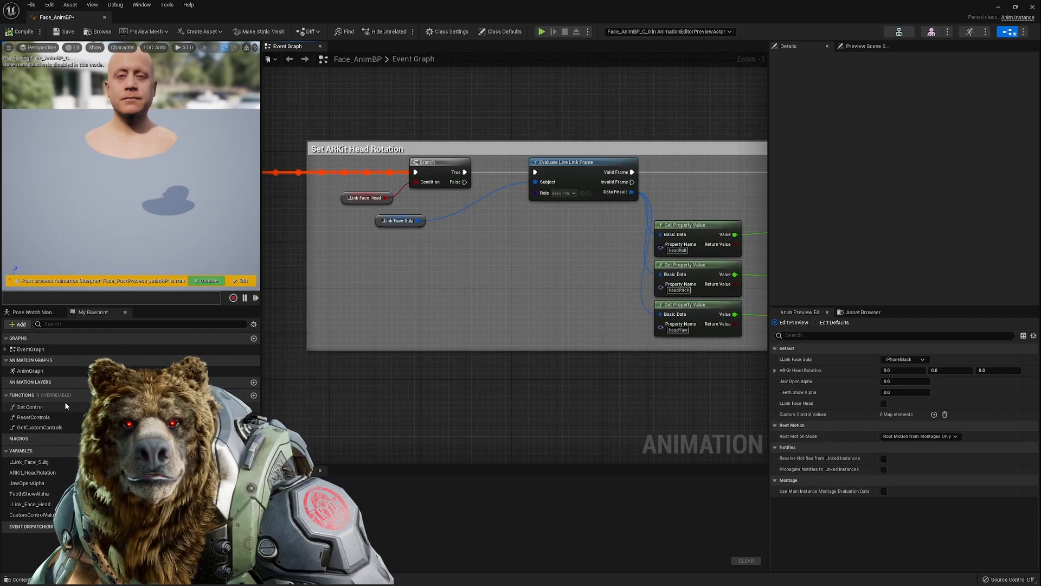
pyautogui.click(29, 371)
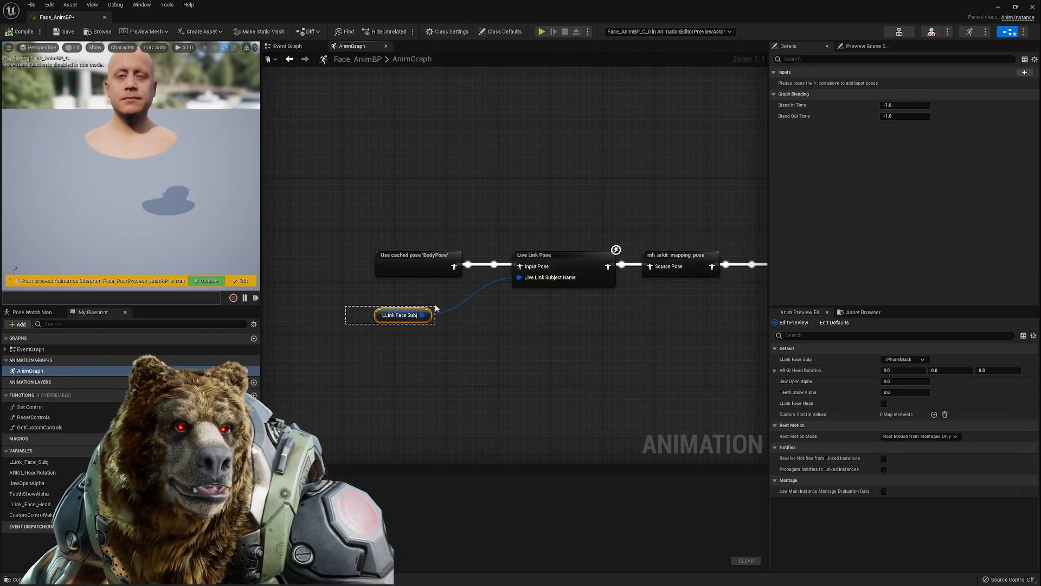
pyautogui.click(534, 254)
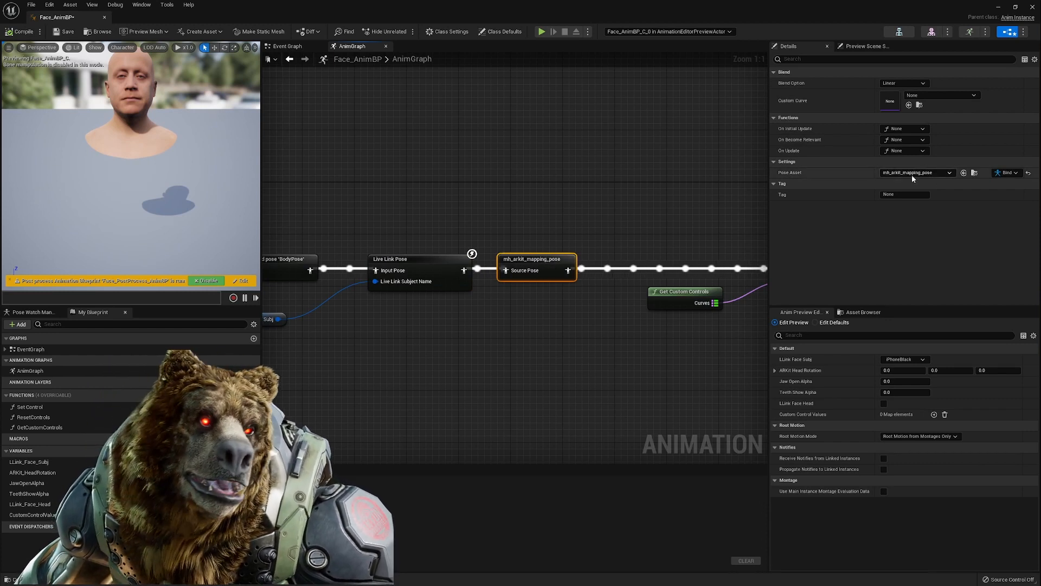
pyautogui.moveTo(974, 172)
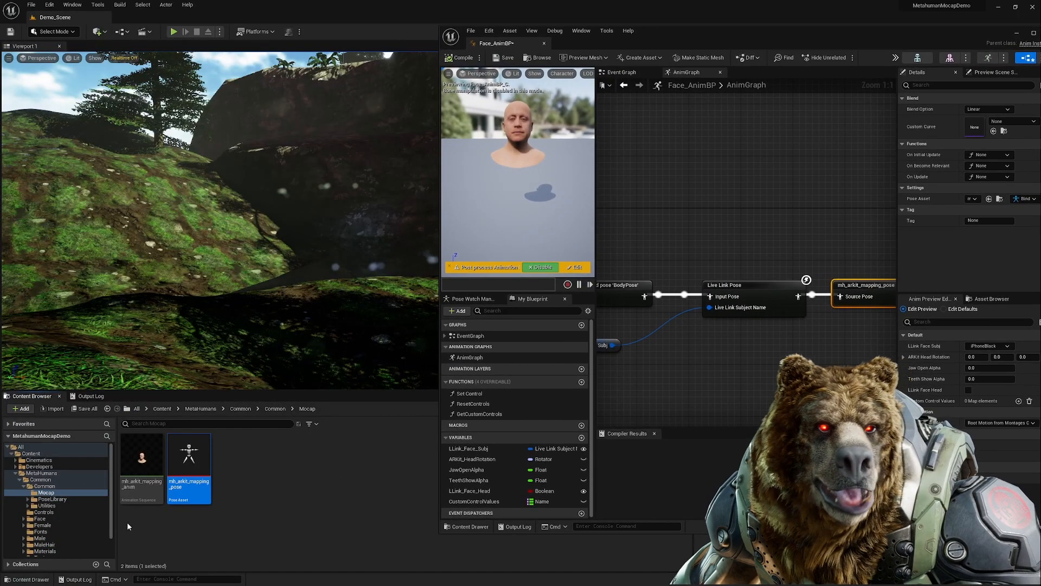
# - Open mh_arkit_mapping_anim and its pose asset, try weights like -0.676 and EyeLookOutRight, then reset to 0.0
pyautogui.doubleClick(189, 457)
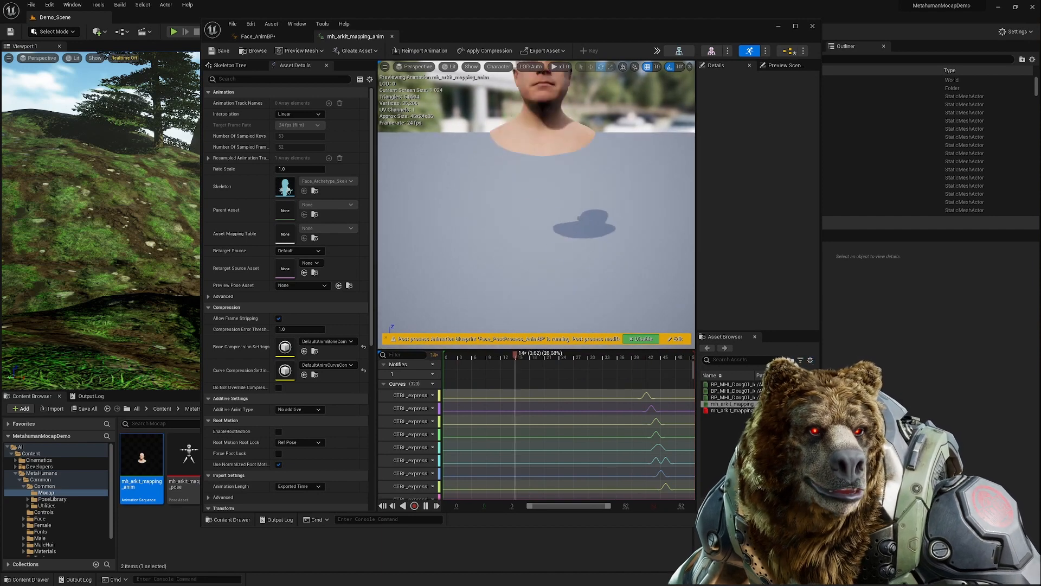
pyautogui.click(259, 36)
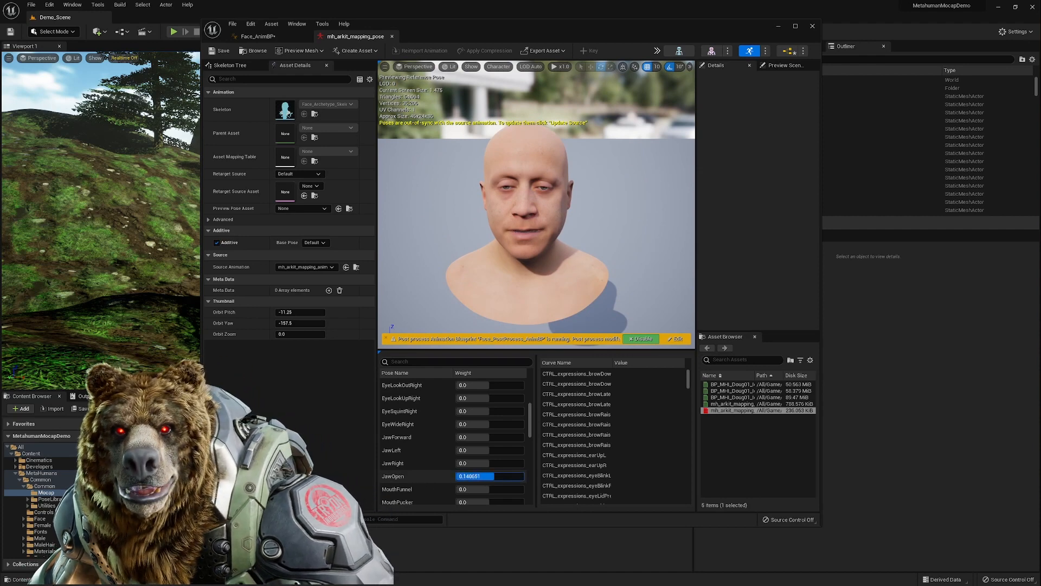
pyautogui.write('-0.676096')
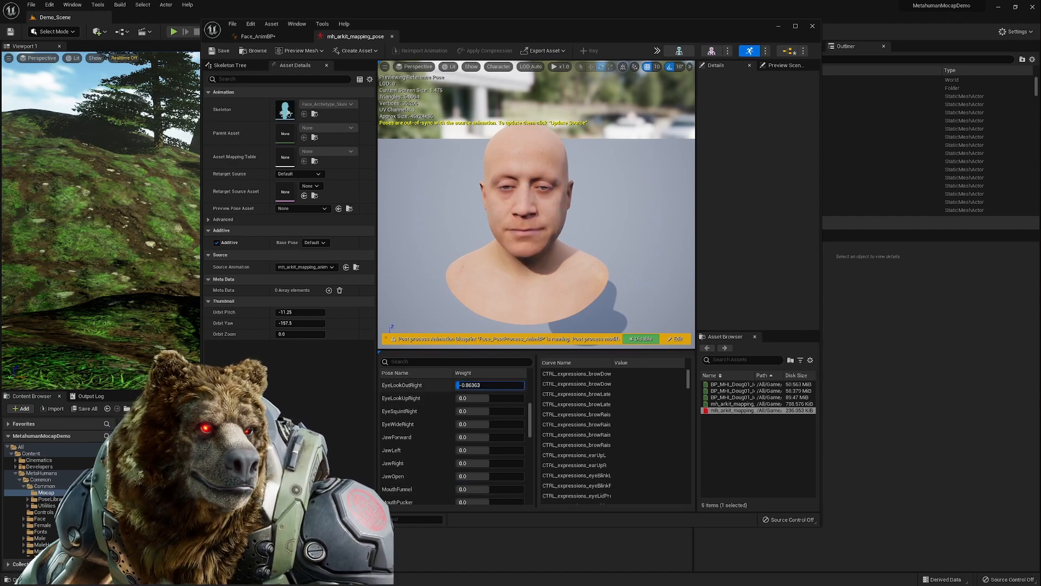
pyautogui.moveTo(490, 385); pyautogui.dragTo(495, 385)
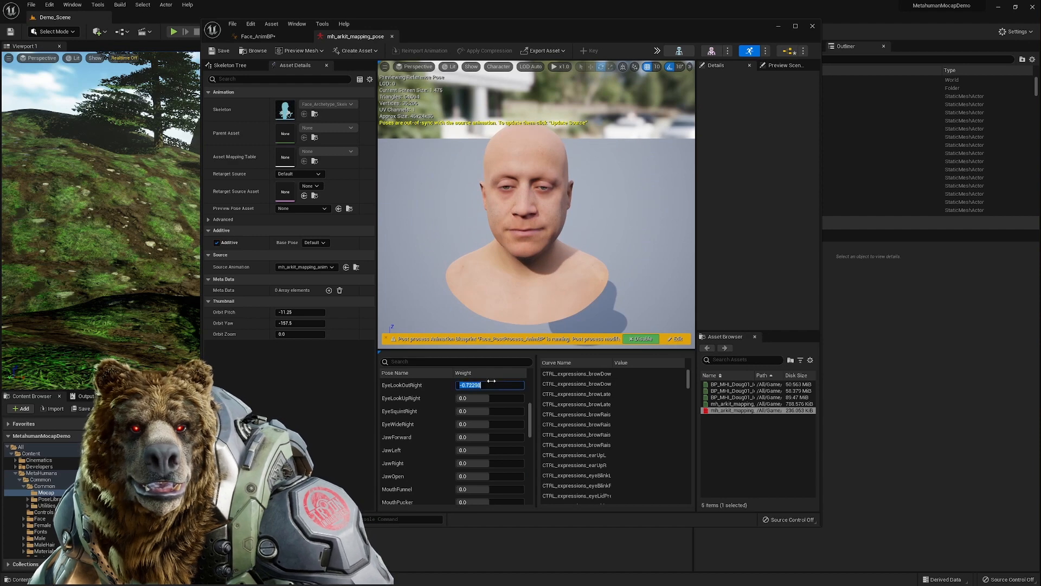
pyautogui.write('0.0')
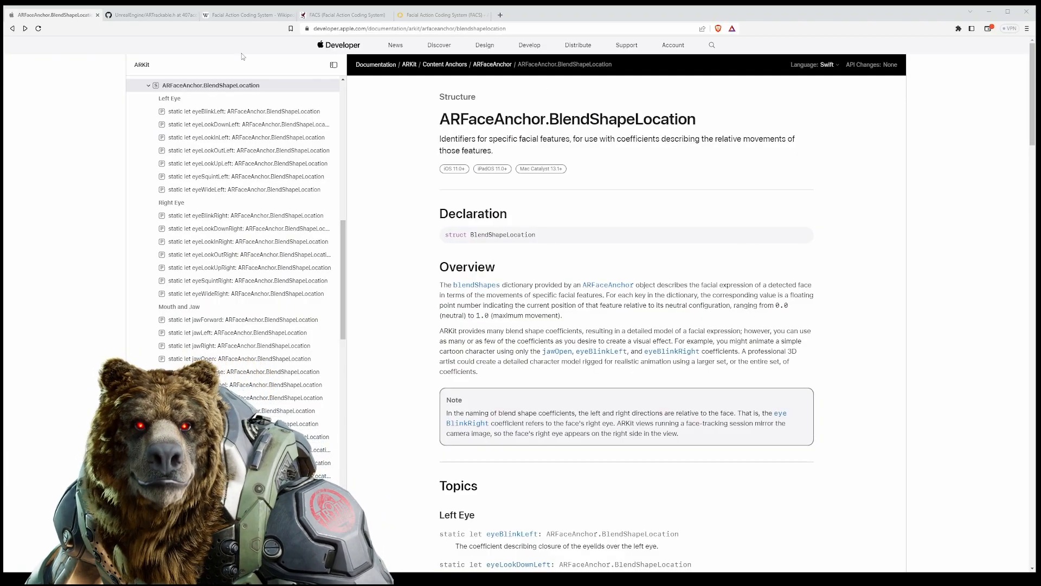
# - Scroll the BlendShapeLocation list and read the eyeBlinkLeft and eyeSquintLeft coefficient pages
pyautogui.scroll(-3)
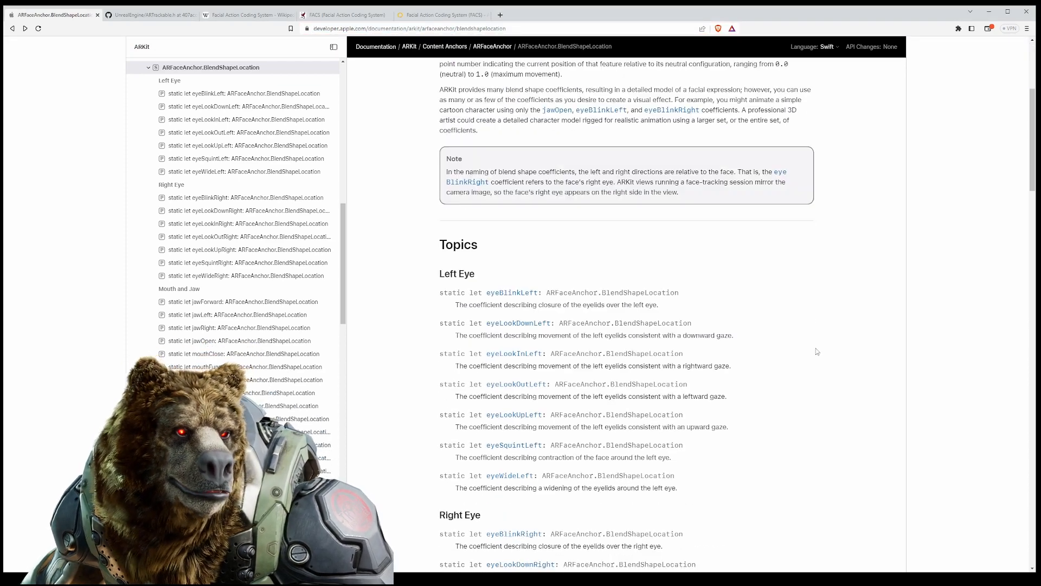
pyautogui.scroll(-3)
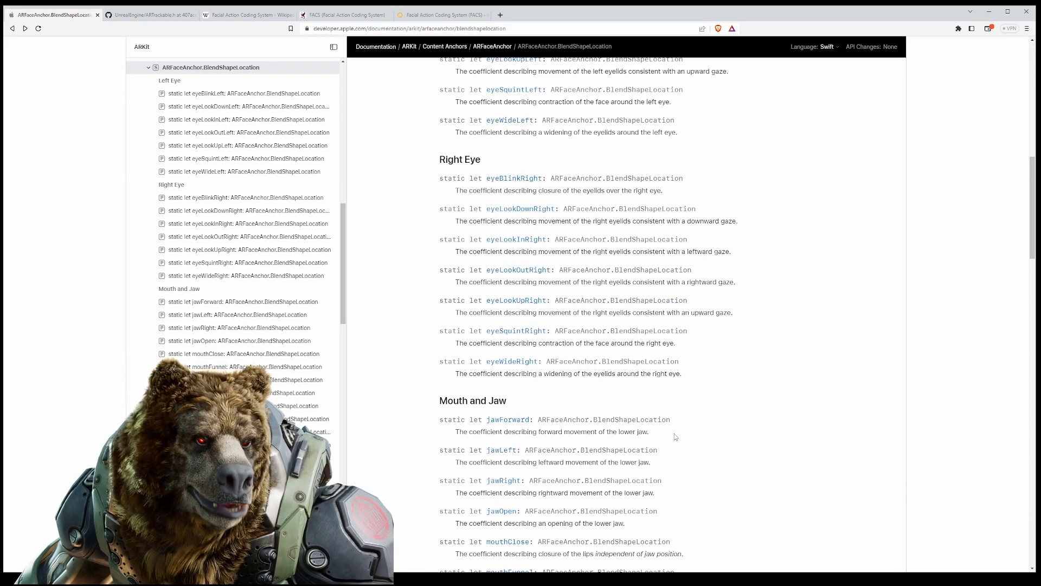
pyautogui.scroll(3)
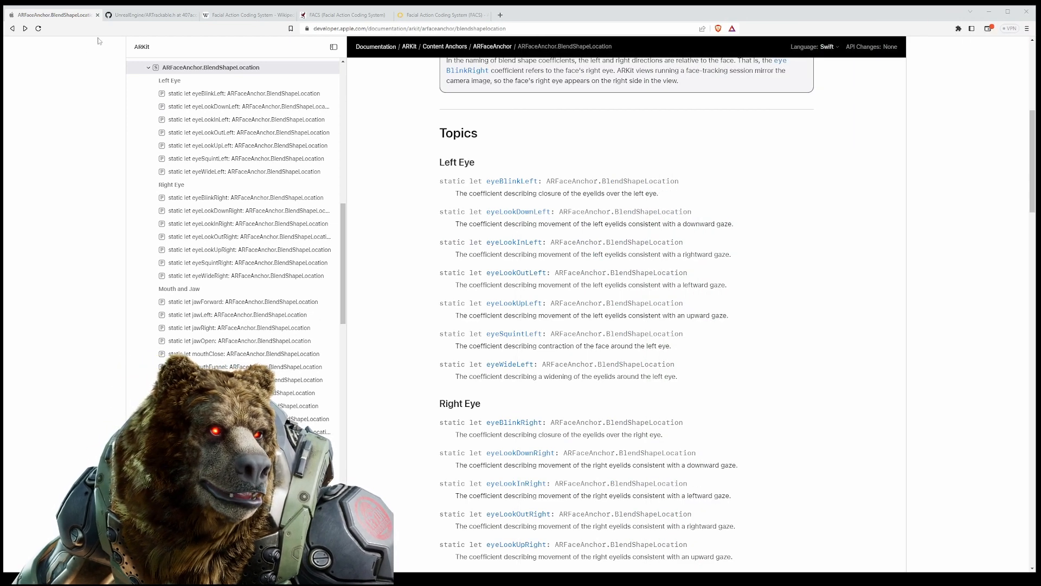
pyautogui.scroll(-3)
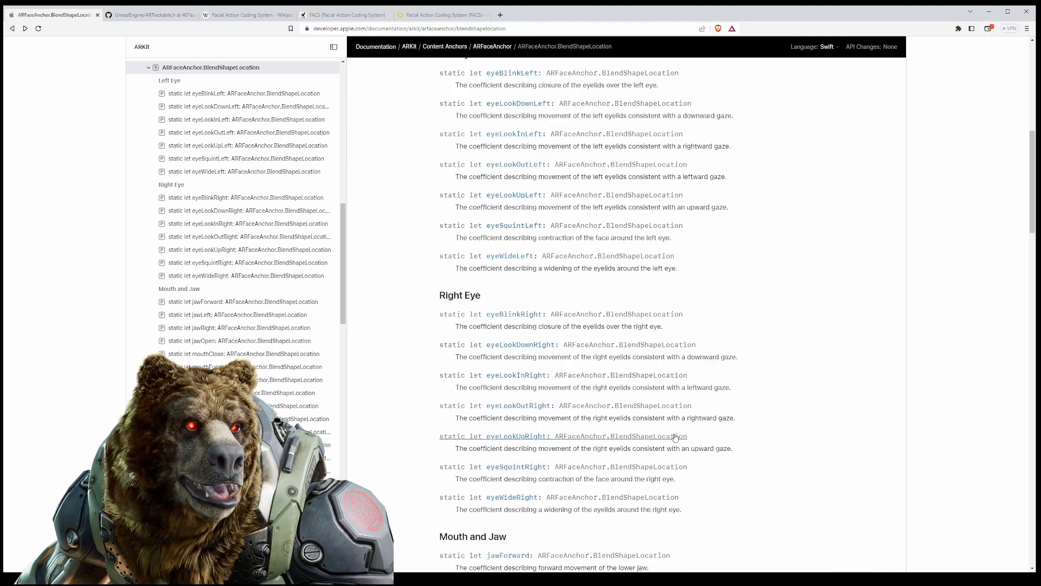
pyautogui.scroll(-3)
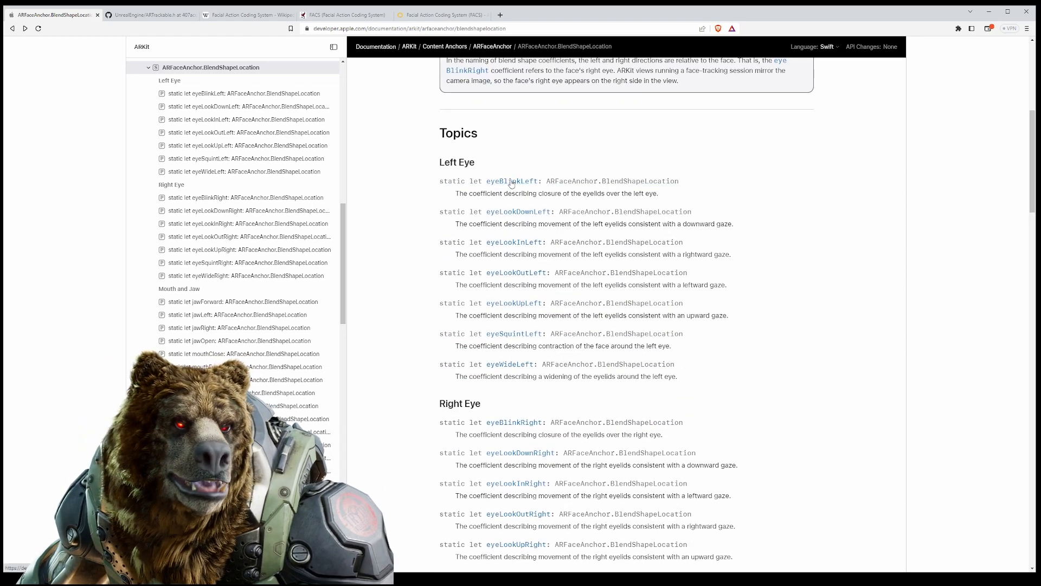
pyautogui.click(512, 181)
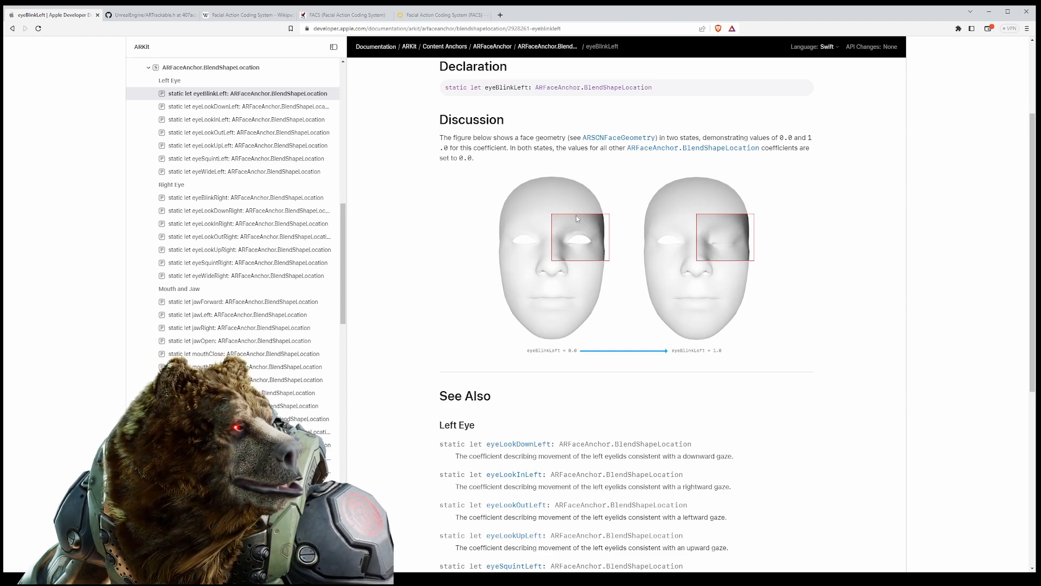
pyautogui.click(345, 15)
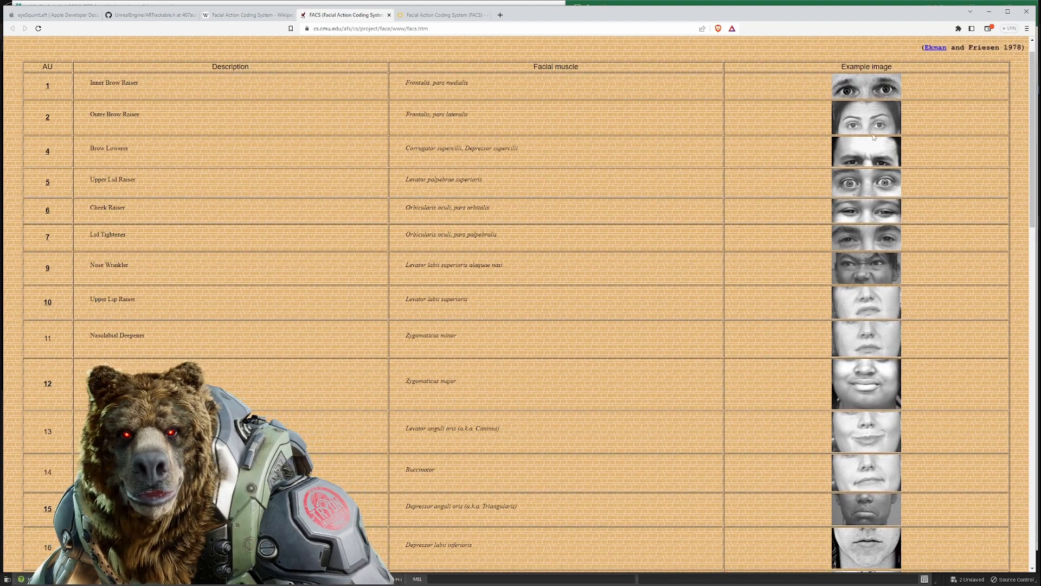
# - Scroll the cmu.edu FACS table, then review the iMotions Facial Action Coding System article
pyautogui.scroll(-3)
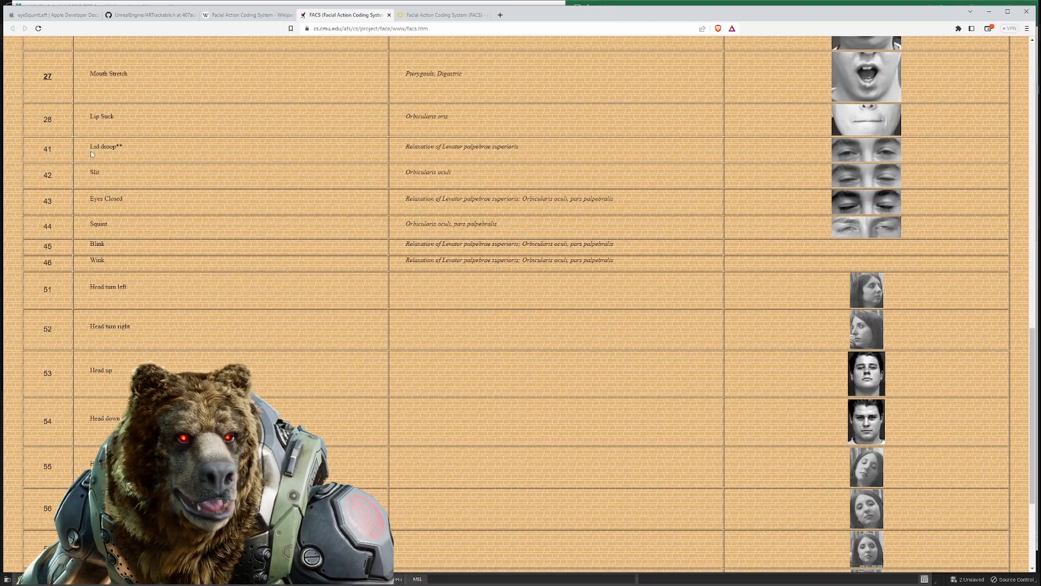
pyautogui.click(440, 14)
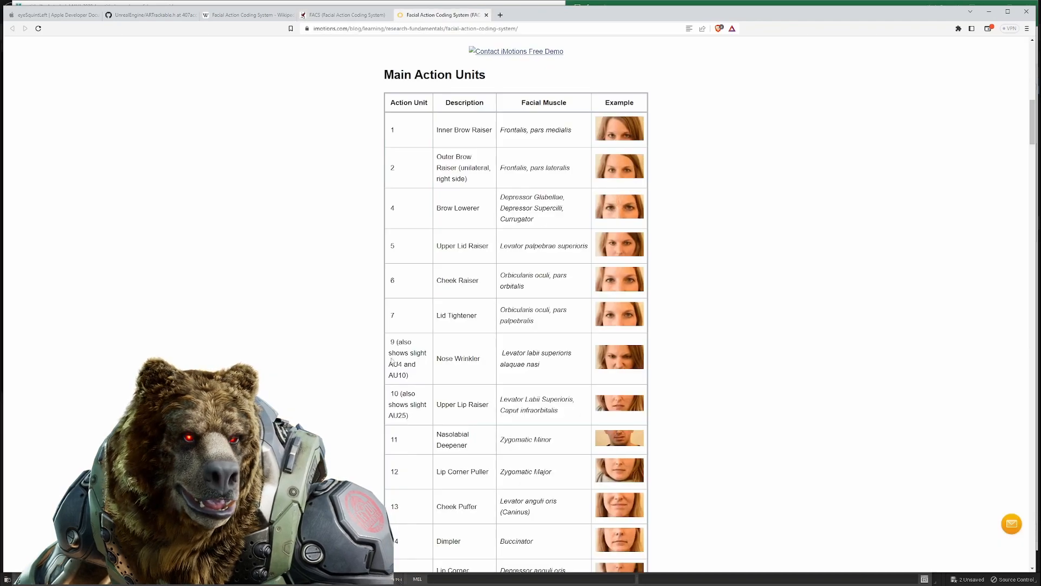
pyautogui.scroll(-3)
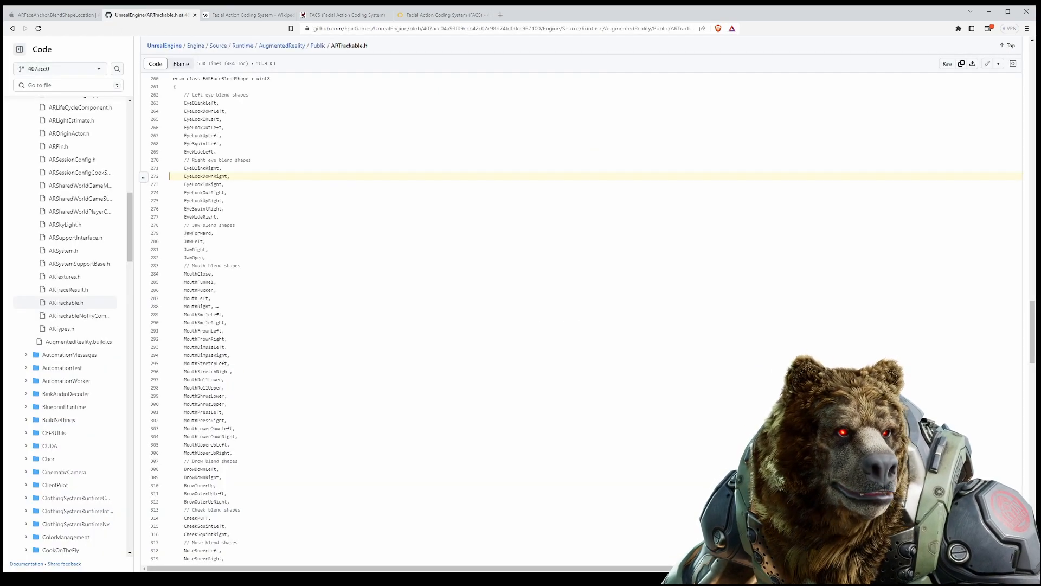
# - Look up EyeLookDownRight references in ARTrackable.h and select the blend shape enum entries
pyautogui.click(206, 175)
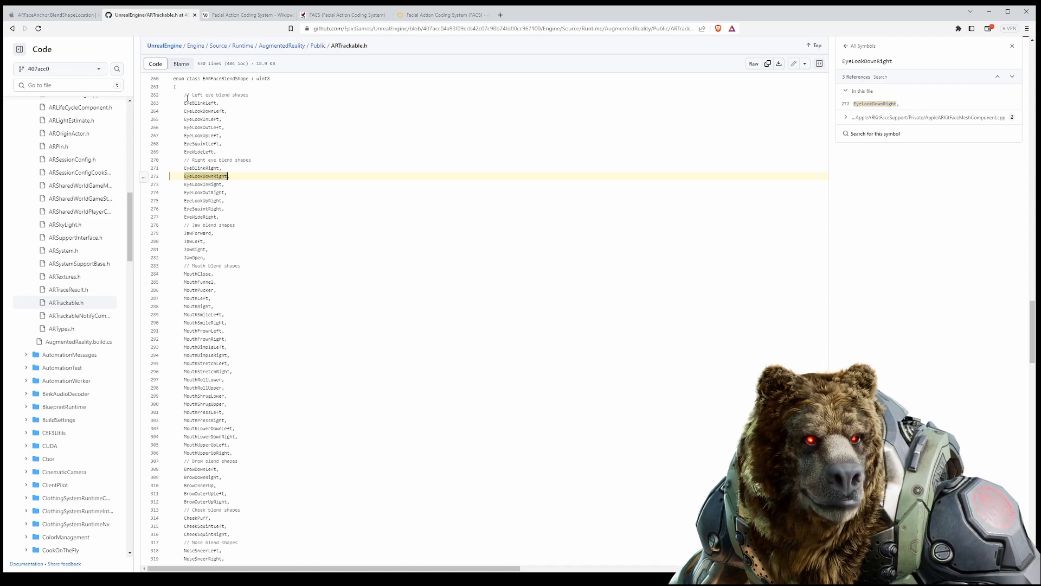
pyautogui.moveTo(186, 94); pyautogui.dragTo(228, 396)
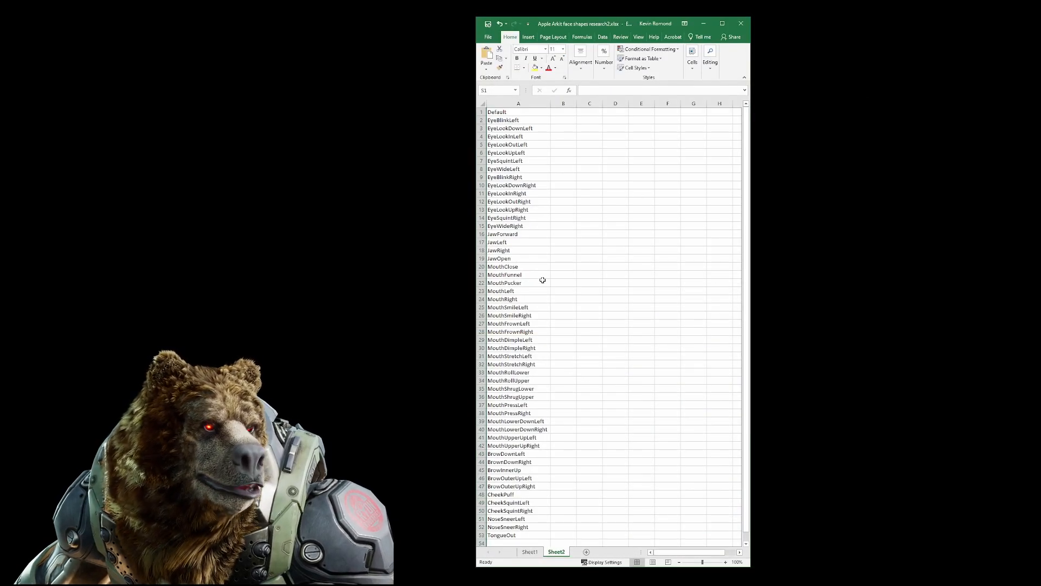
# - Review the numbered blend shape list from Default down and mark cell C1 with an x
pyautogui.click(519, 112)
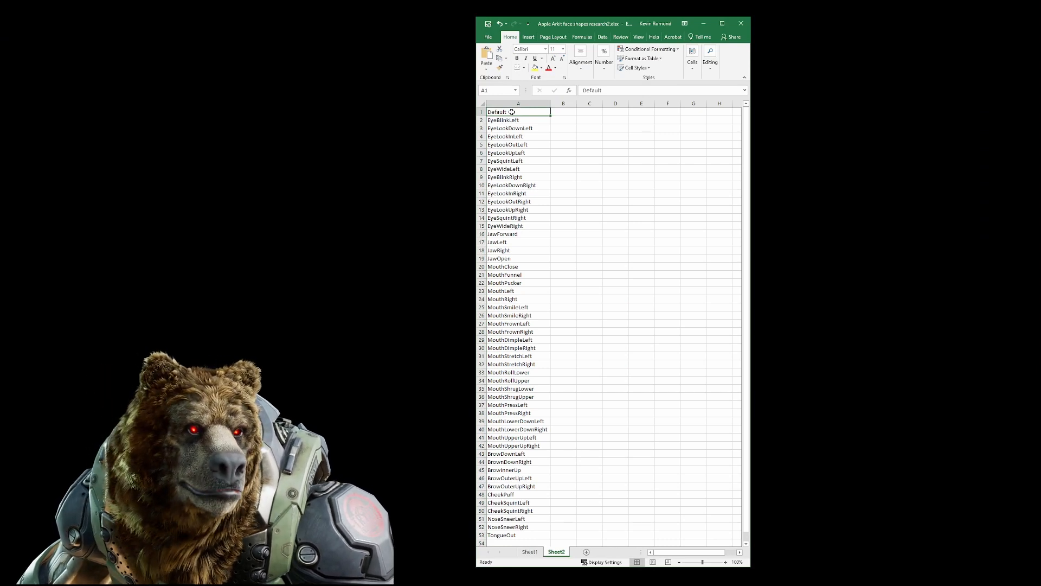
pyautogui.scroll(-3)
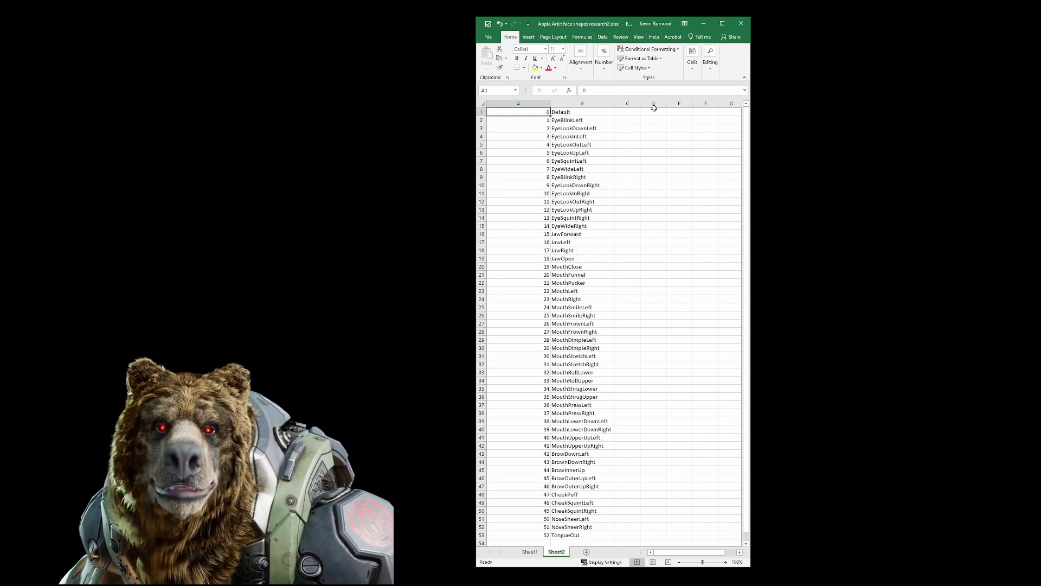
pyautogui.click(627, 111)
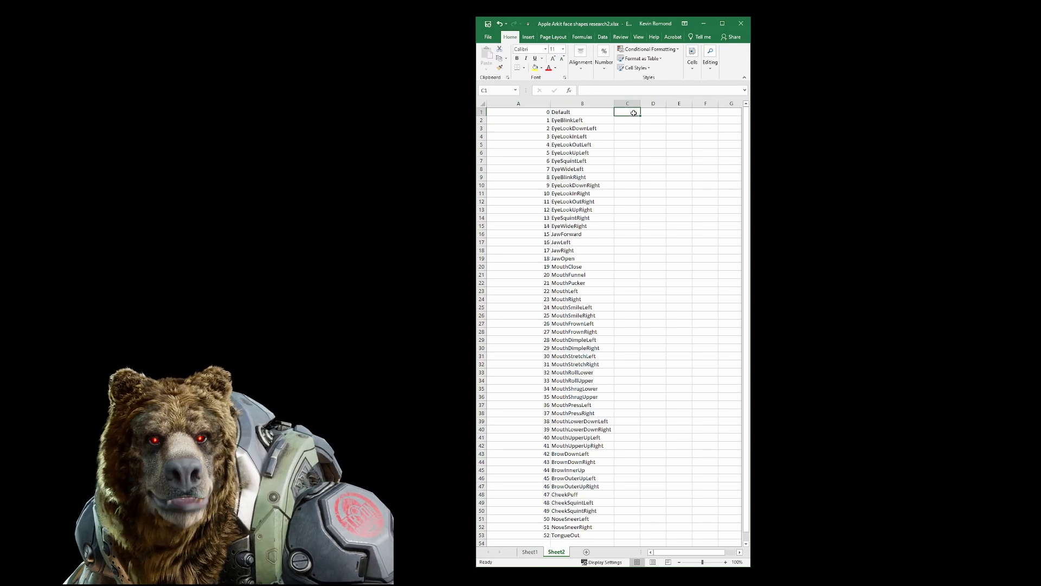
pyautogui.write('x')
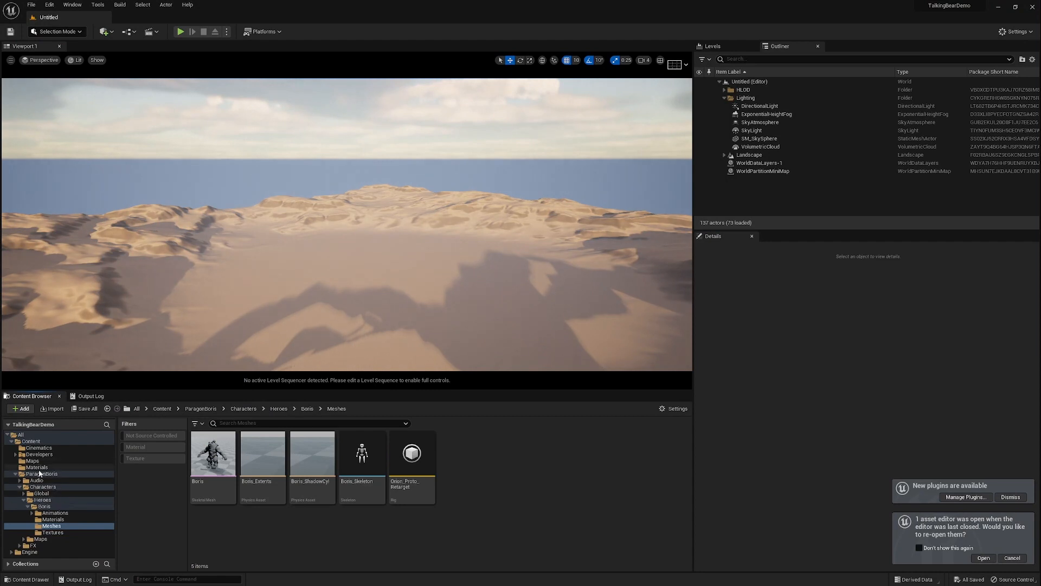
# - Export the Boris skeletal mesh as FBX with FBX 2013 compatibility
pyautogui.click(42, 474)
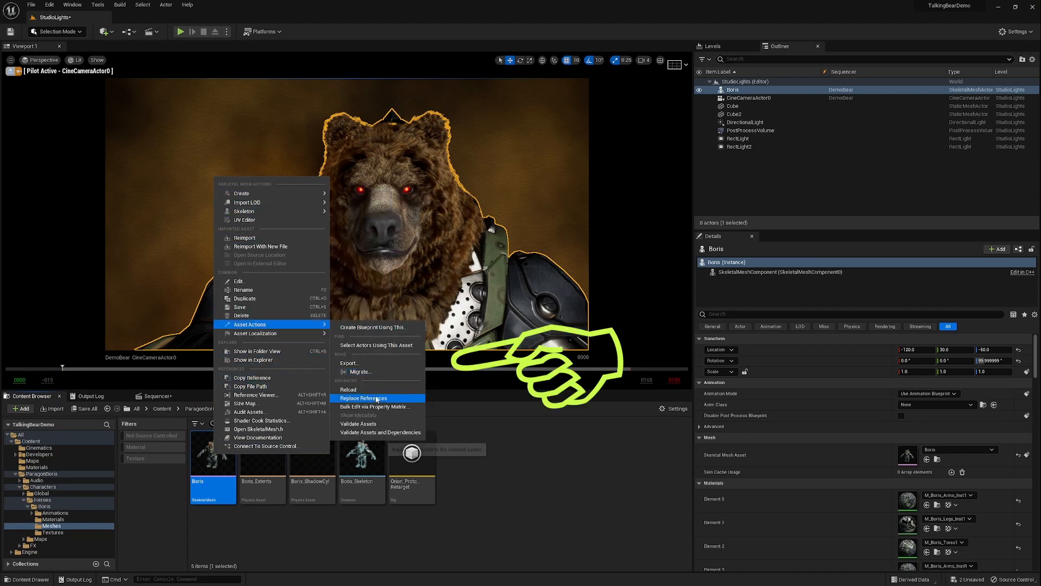
pyautogui.click(348, 363)
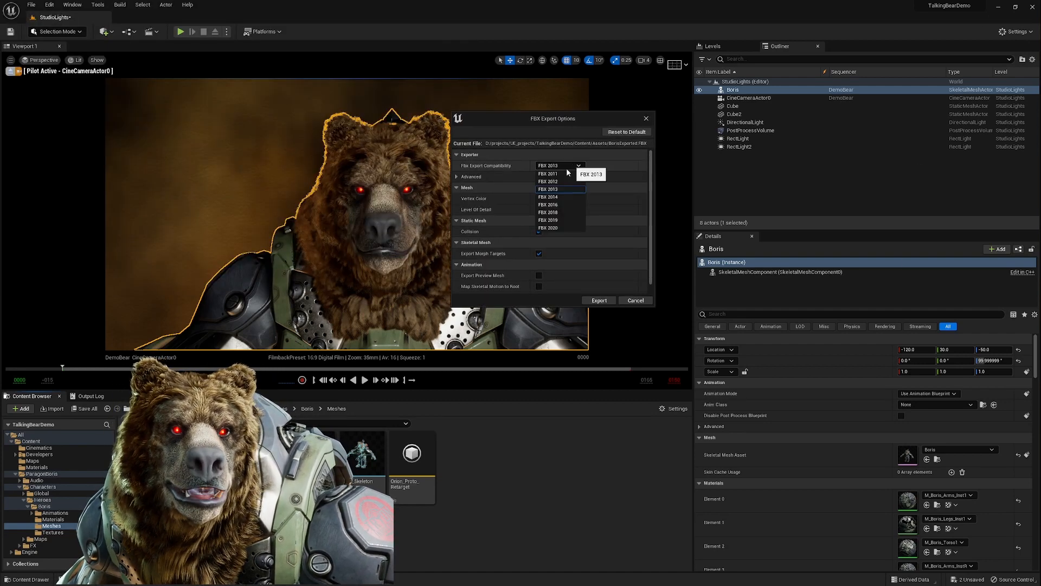
pyautogui.click(546, 227)
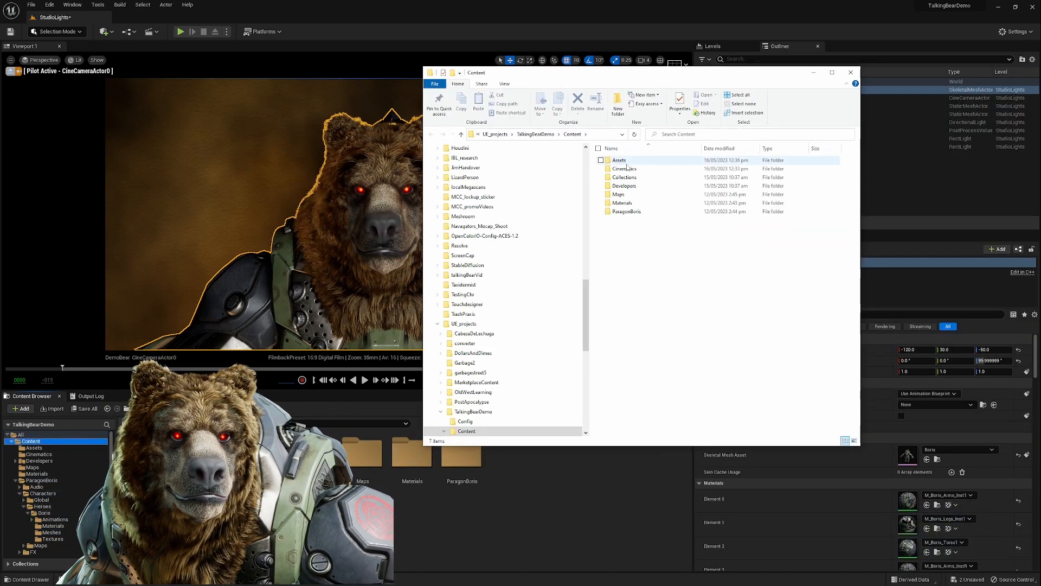
pyautogui.doubleClick(618, 161)
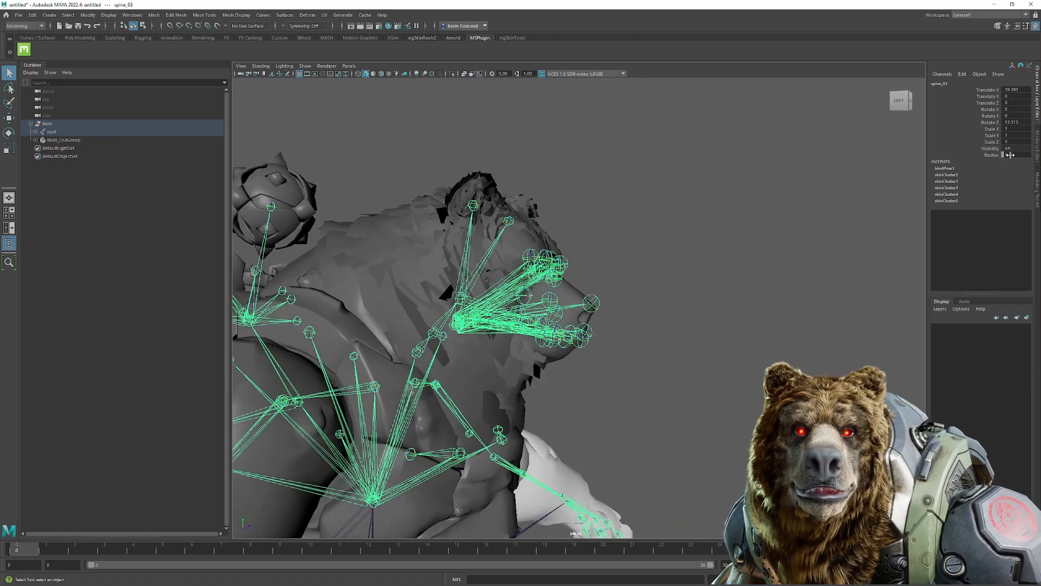
# - Expand the Boris root joint hierarchy in the Outliner down to the facial joints
pyautogui.click(530, 259)
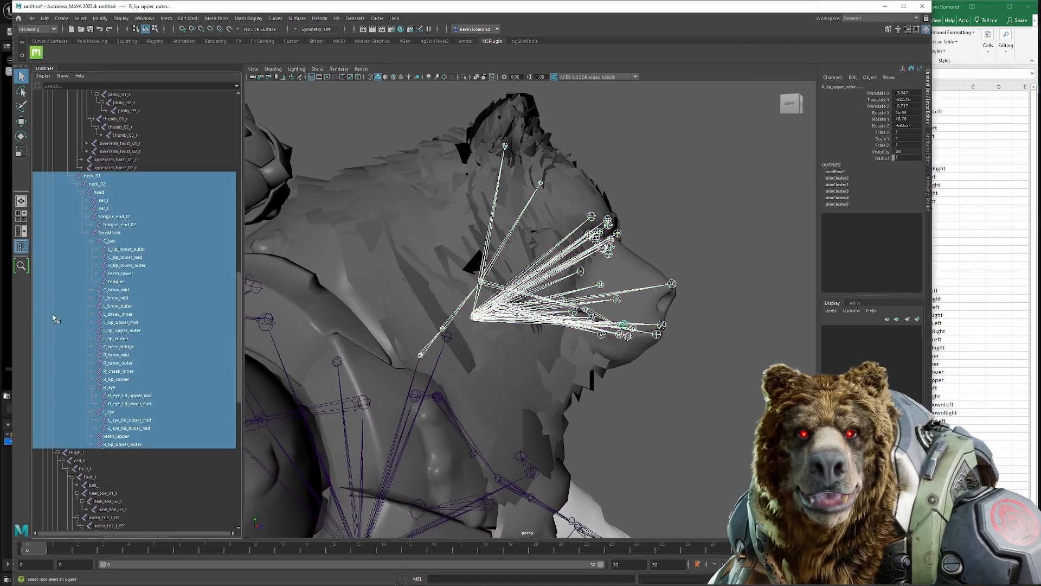
# - Select L_eye_lid_upper_mid and L_eye_lid_lower_mid and move them so the left eye closes
pyautogui.rightClick(876, 103)
pyautogui.write('x')
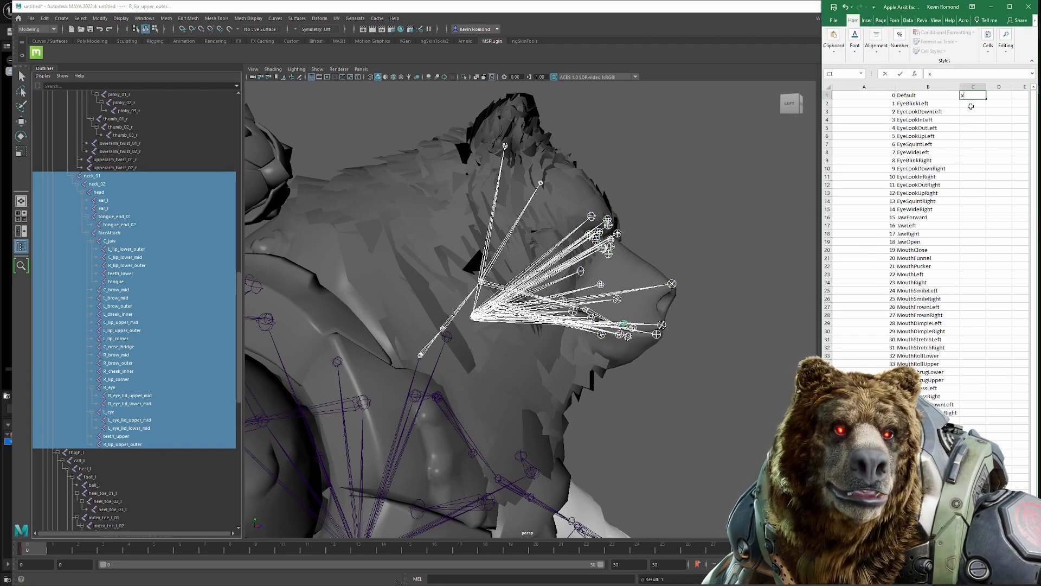
pyautogui.click(109, 411)
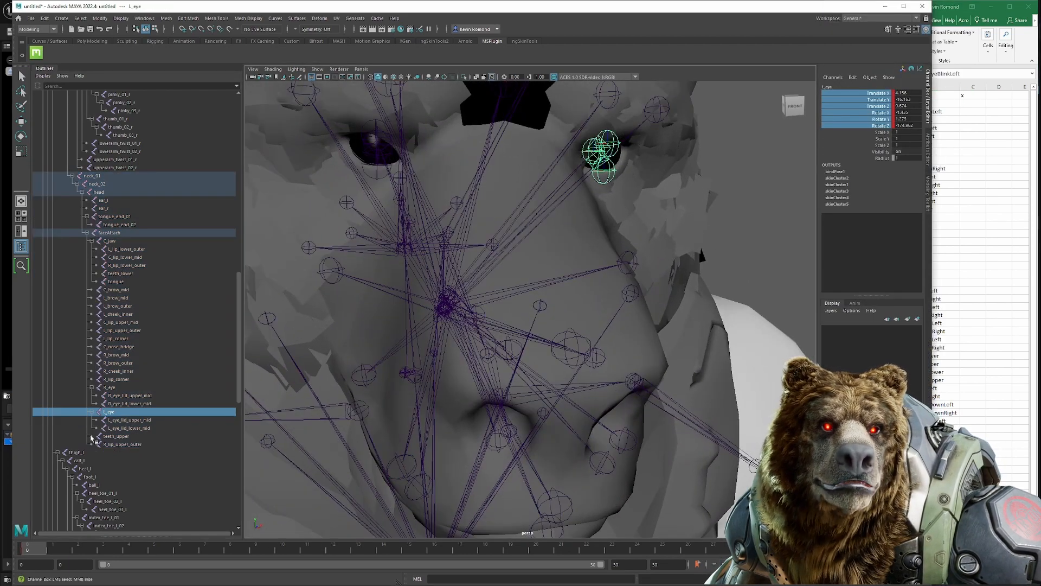
pyautogui.click(129, 420)
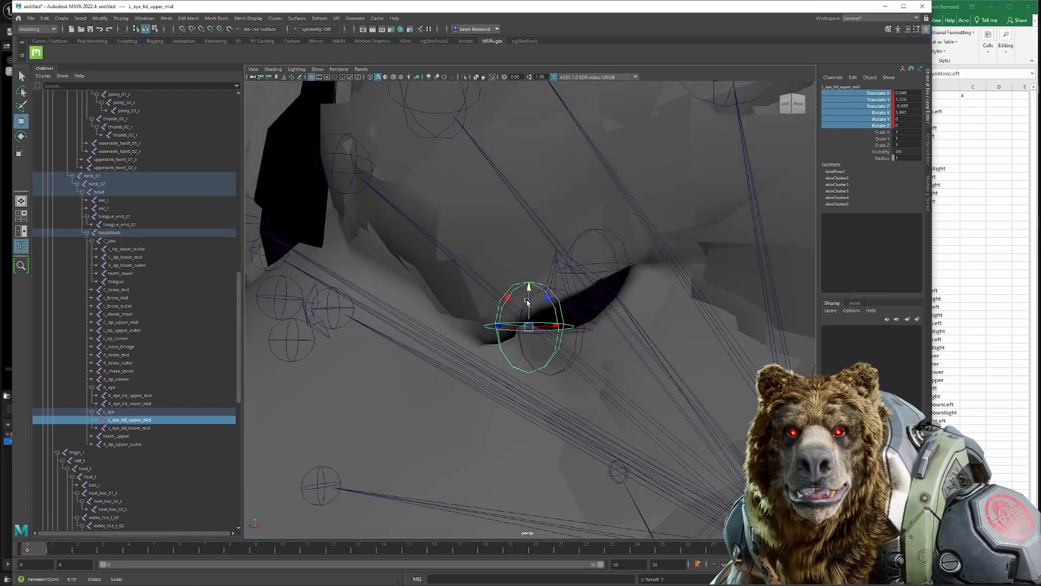
pyautogui.click(129, 427)
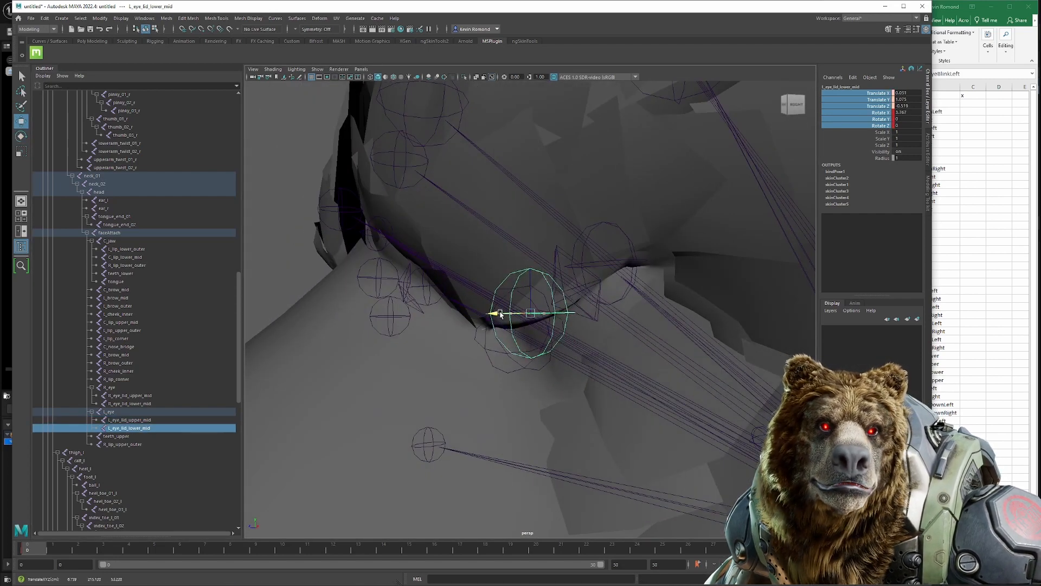
pyautogui.moveTo(525, 312); pyautogui.dragTo(578, 422)
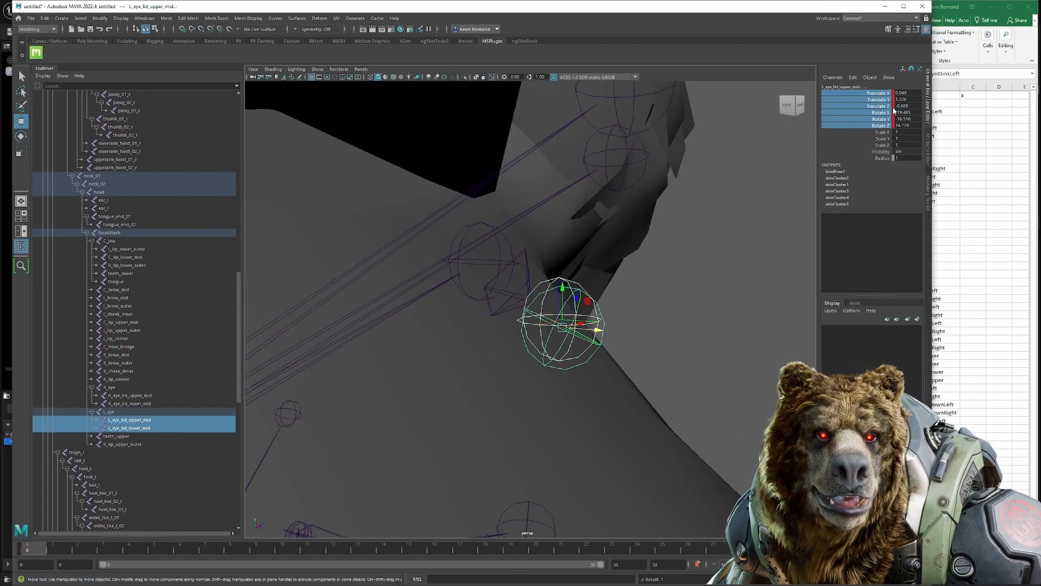
pyautogui.click(128, 427)
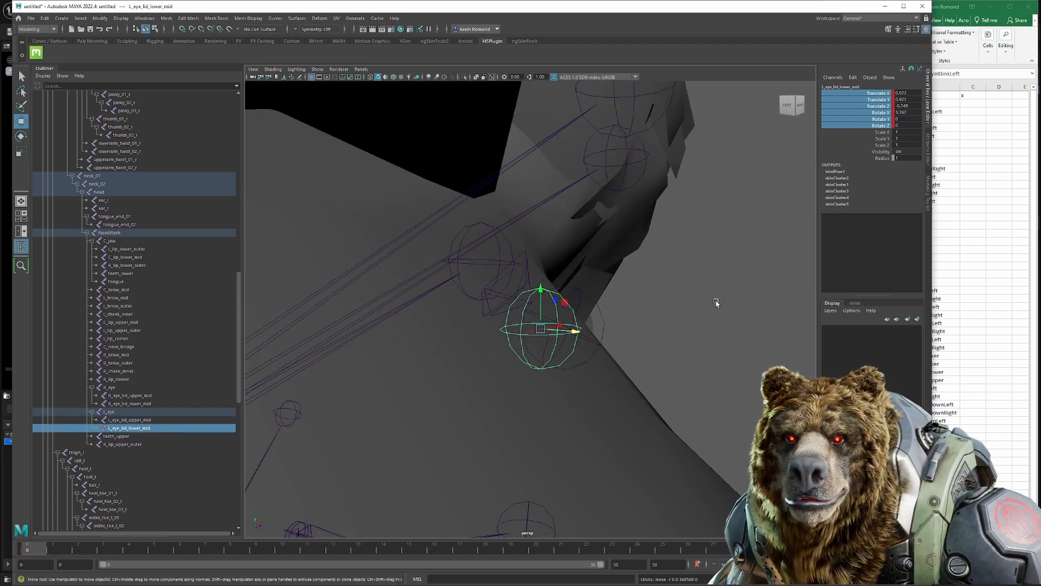
pyautogui.click(129, 419)
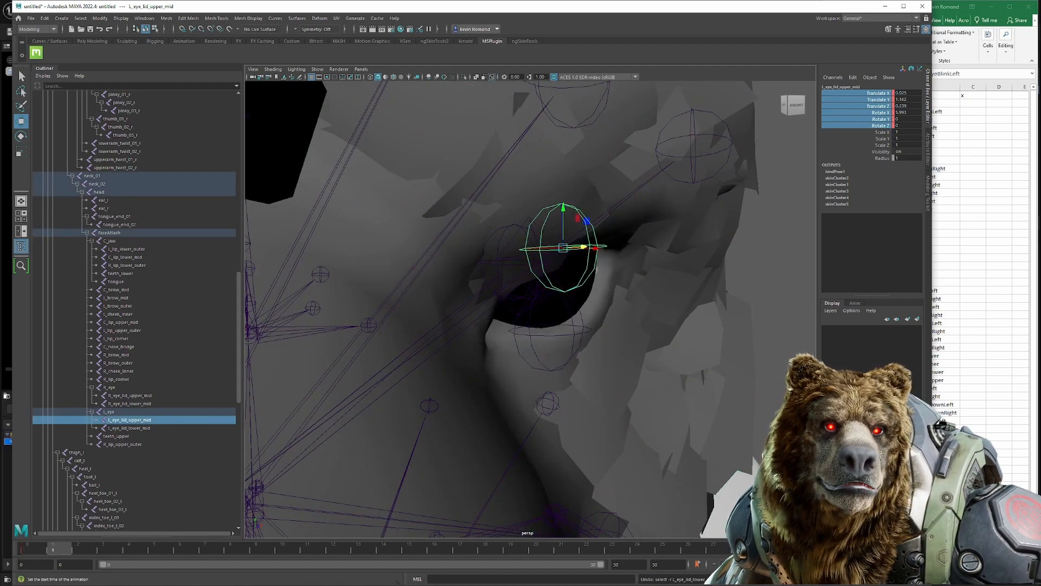
pyautogui.rightClick(863, 100)
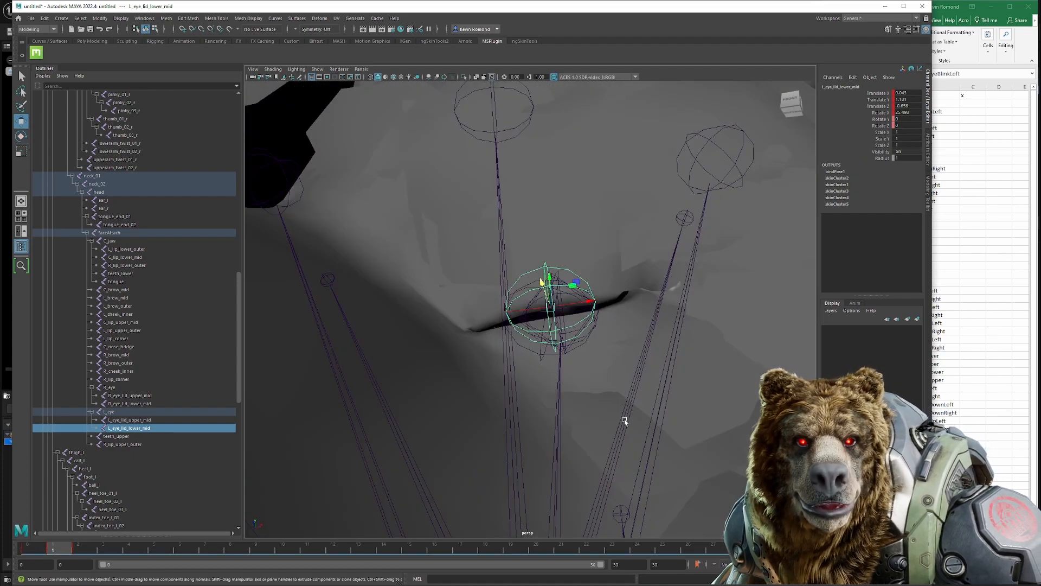
# - Mark EyeBlinkLeft with an x in the checklist and move Maya to frame 2 with eye and brow joints selected
pyautogui.click(129, 419)
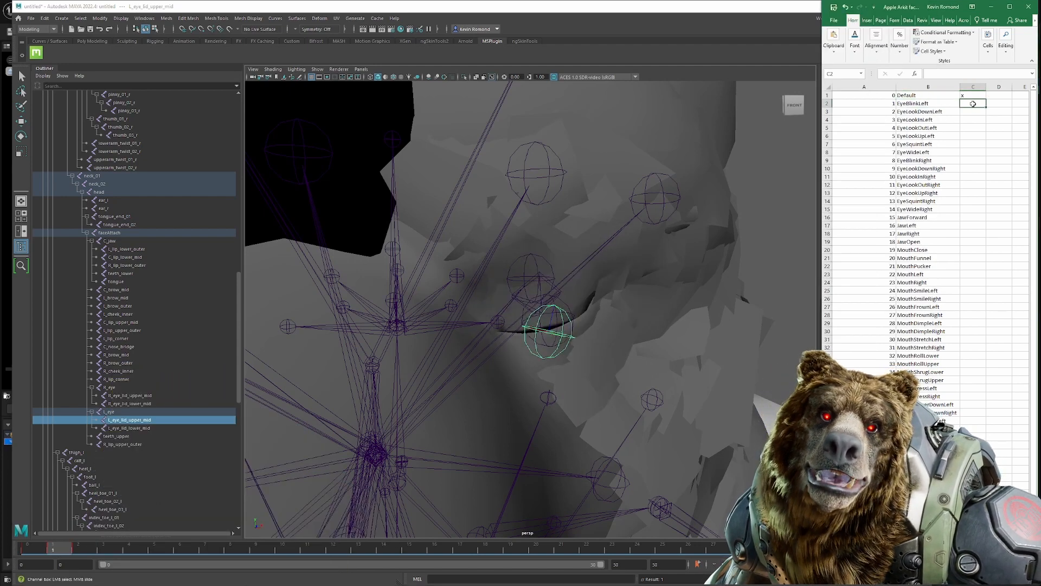
pyautogui.write('x')
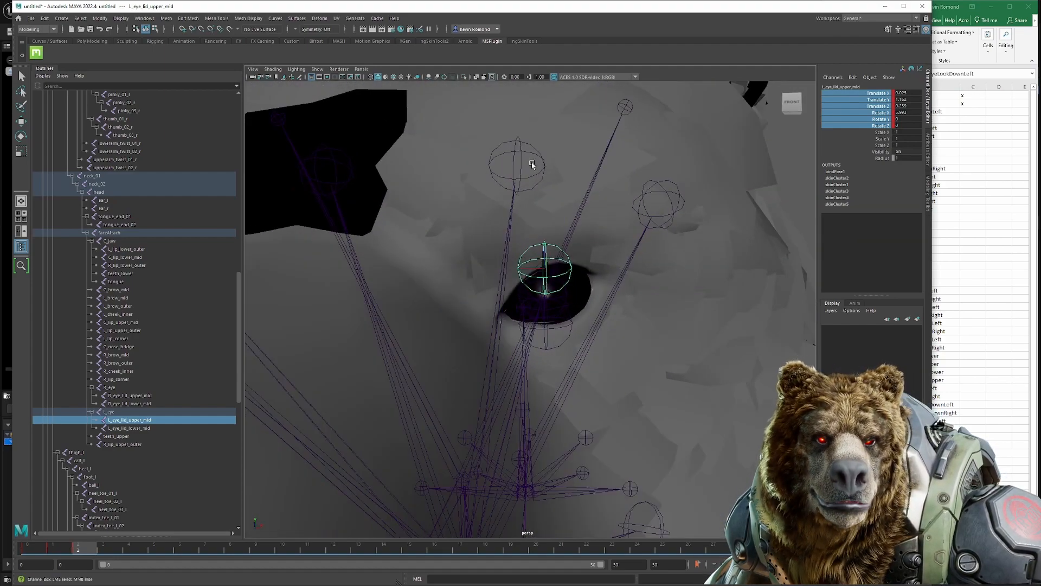
pyautogui.click(116, 298)
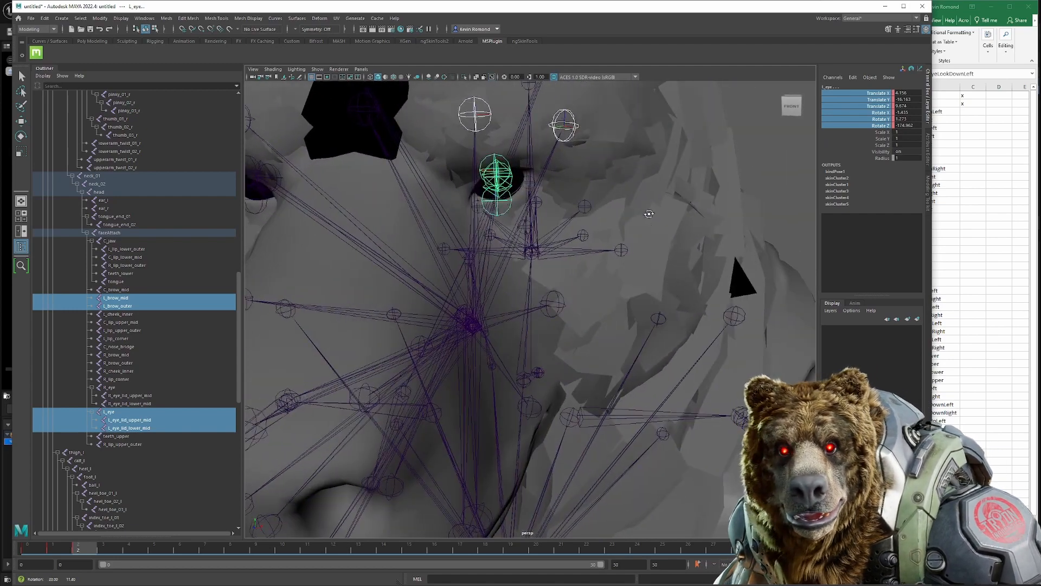
# - Key the left brow joint's channels with Key Selected for the current left-eye pose
pyautogui.click(56, 549)
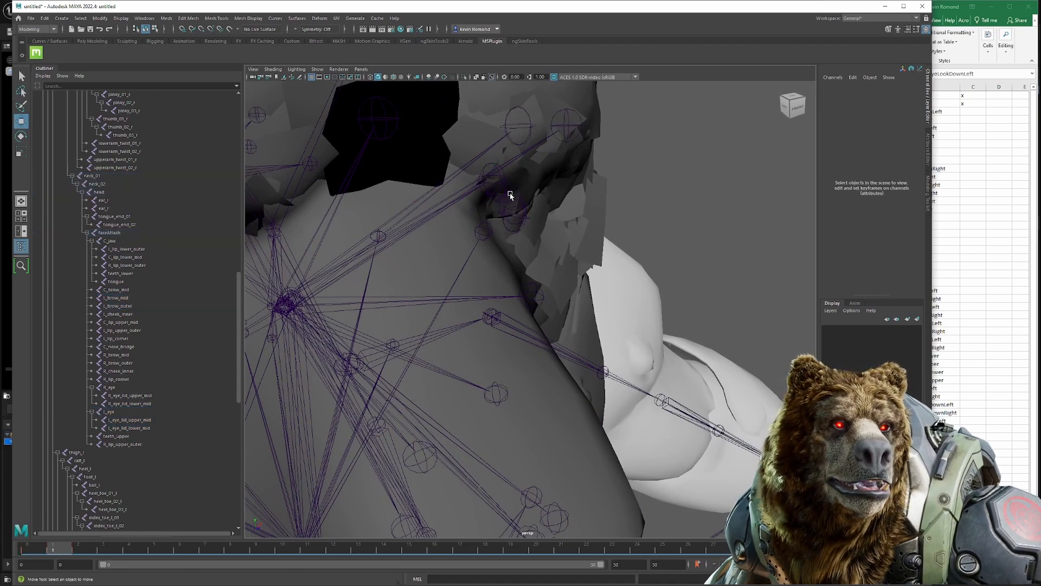
pyautogui.click(109, 232)
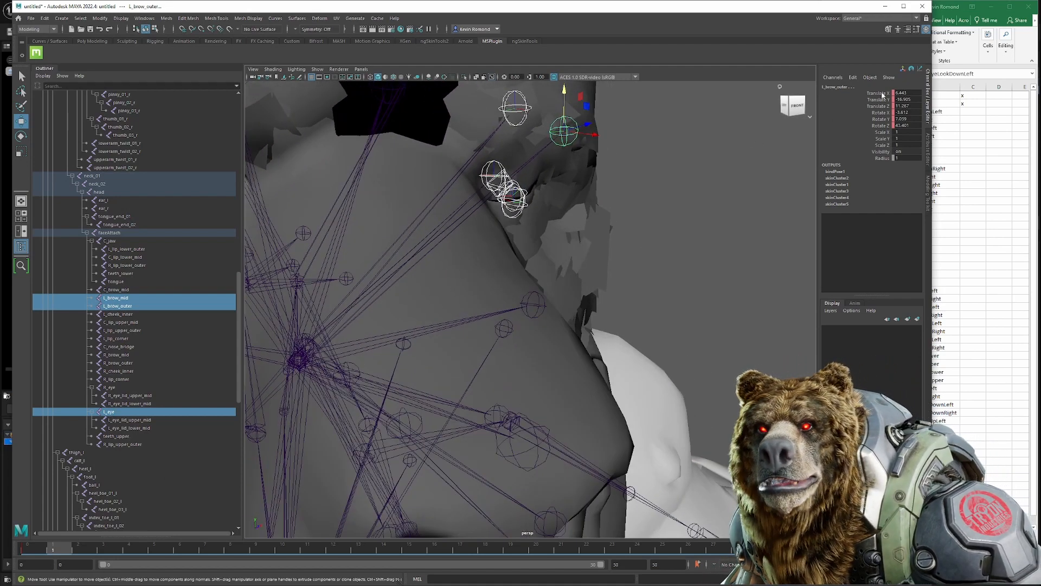
pyautogui.rightClick(876, 100)
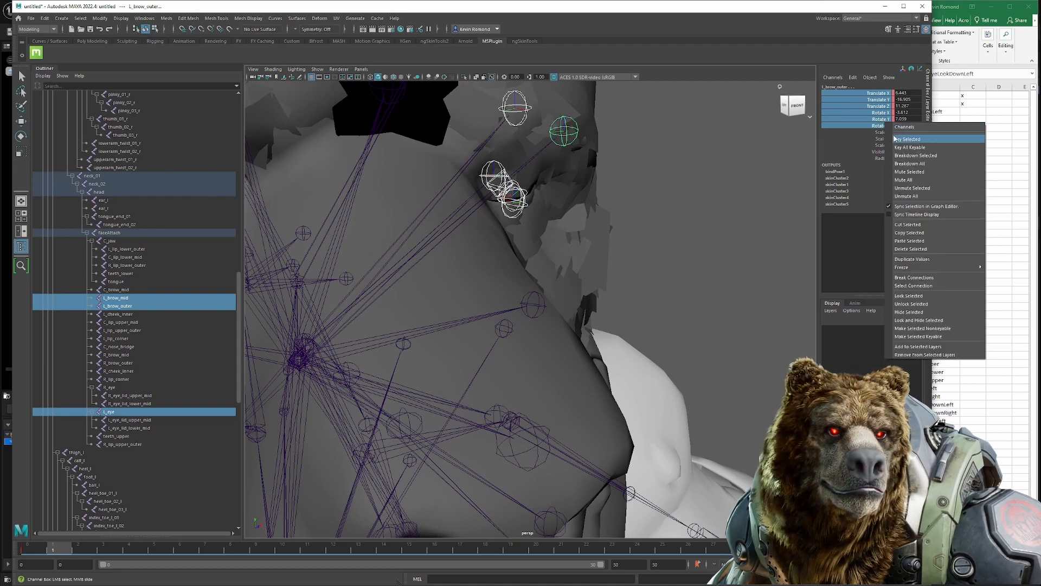
pyautogui.click(909, 138)
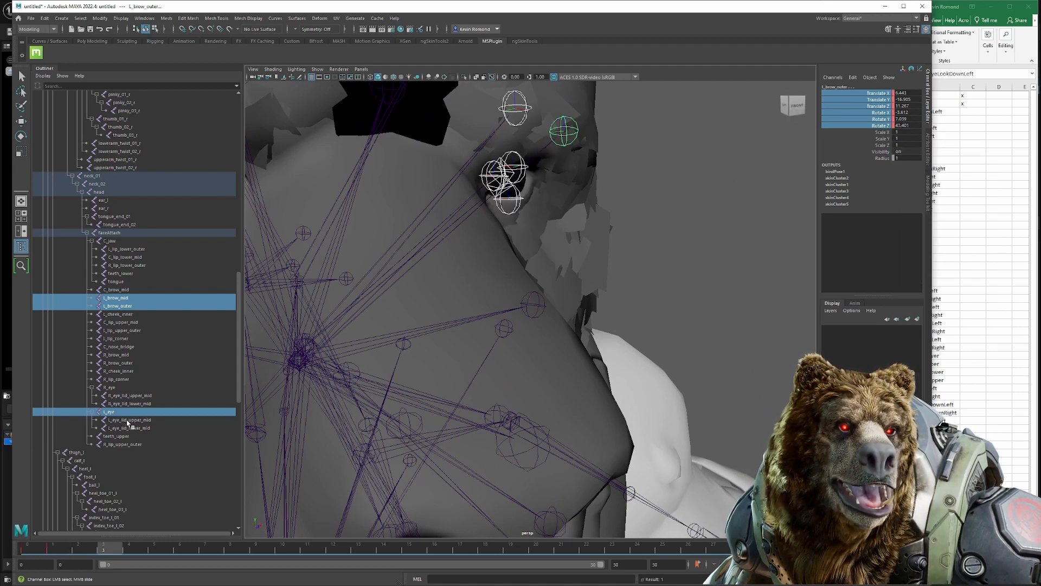
# - Add the left eyelid joints to the selection and key their channels as well
pyautogui.click(127, 427)
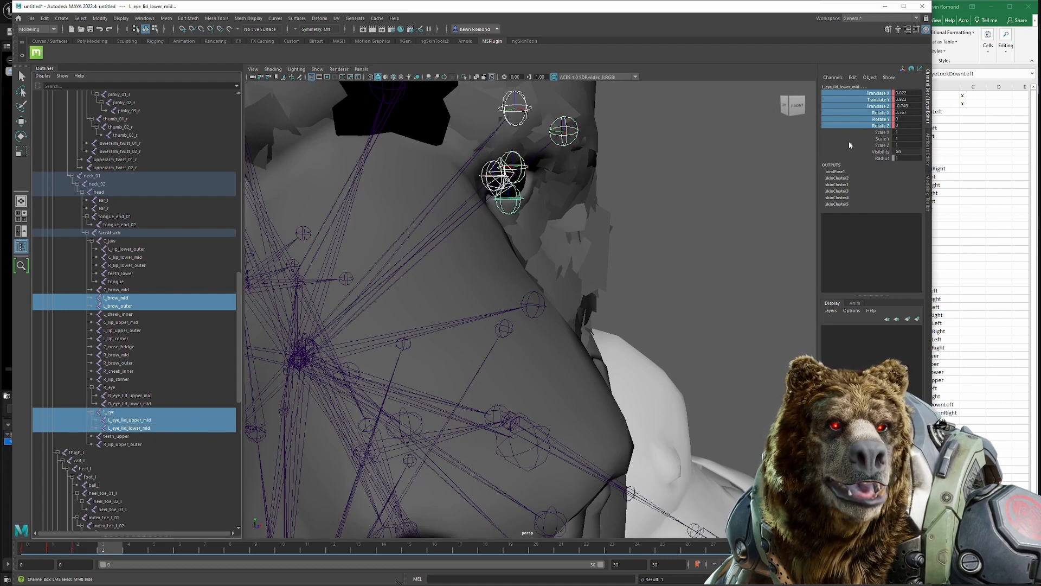
pyautogui.rightClick(876, 103)
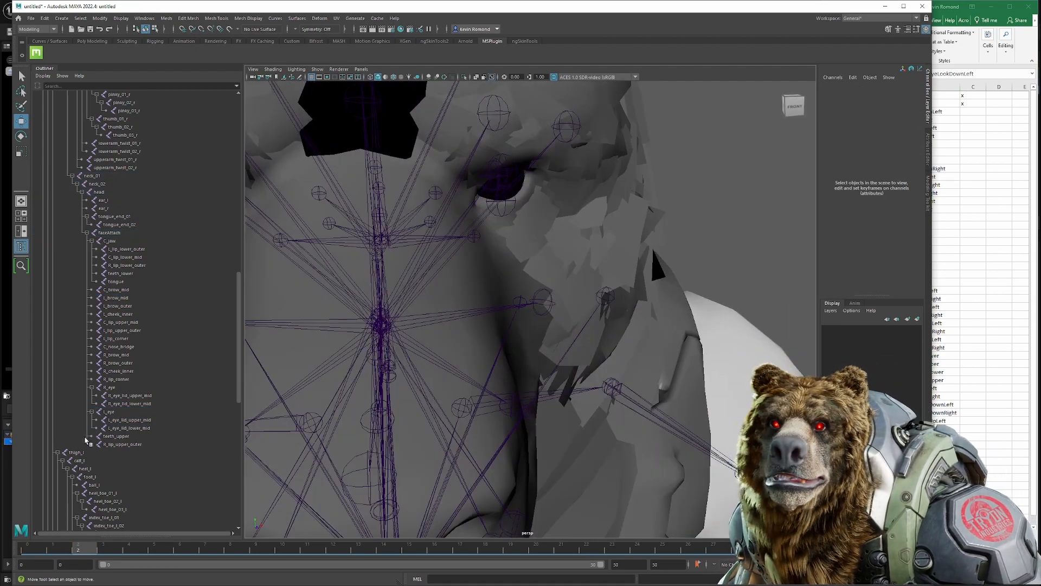
# - Rotate L_eye on later frames and raise L_brow_mid upward for the look-up-left pose
pyautogui.click(107, 411)
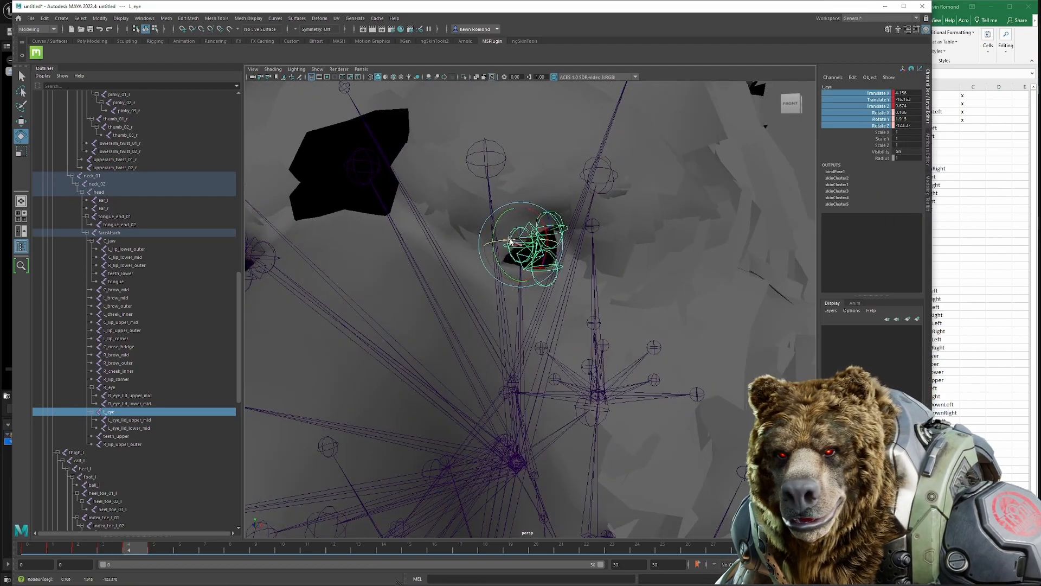
pyautogui.click(118, 305)
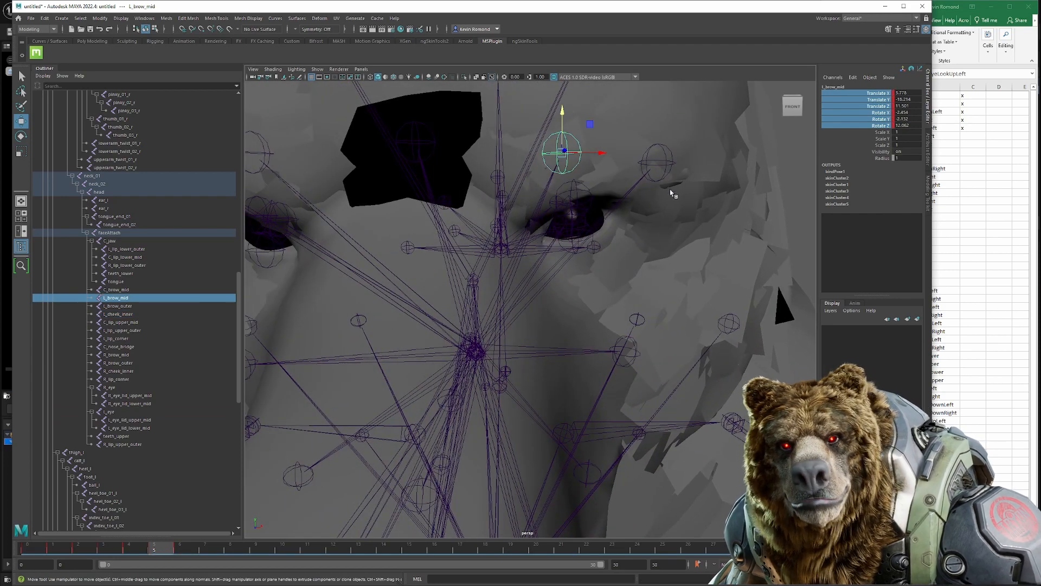
pyautogui.click(119, 306)
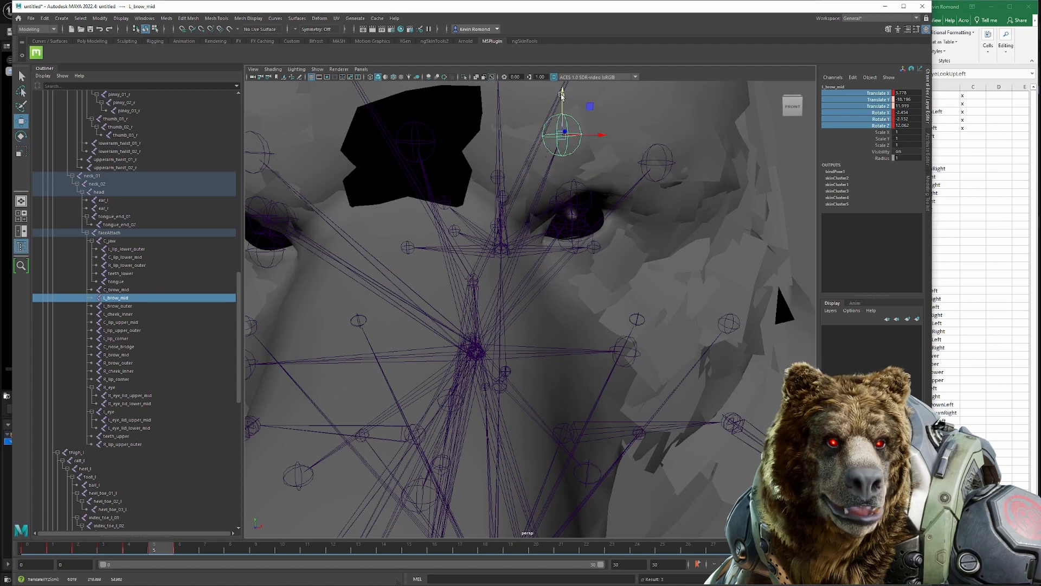
pyautogui.click(107, 412)
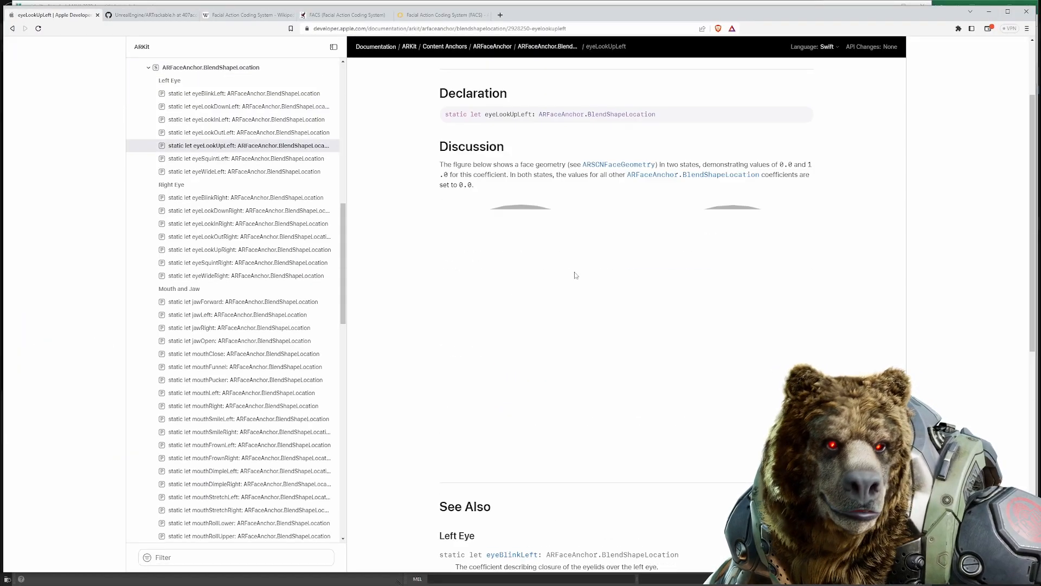
pyautogui.scroll(-3)
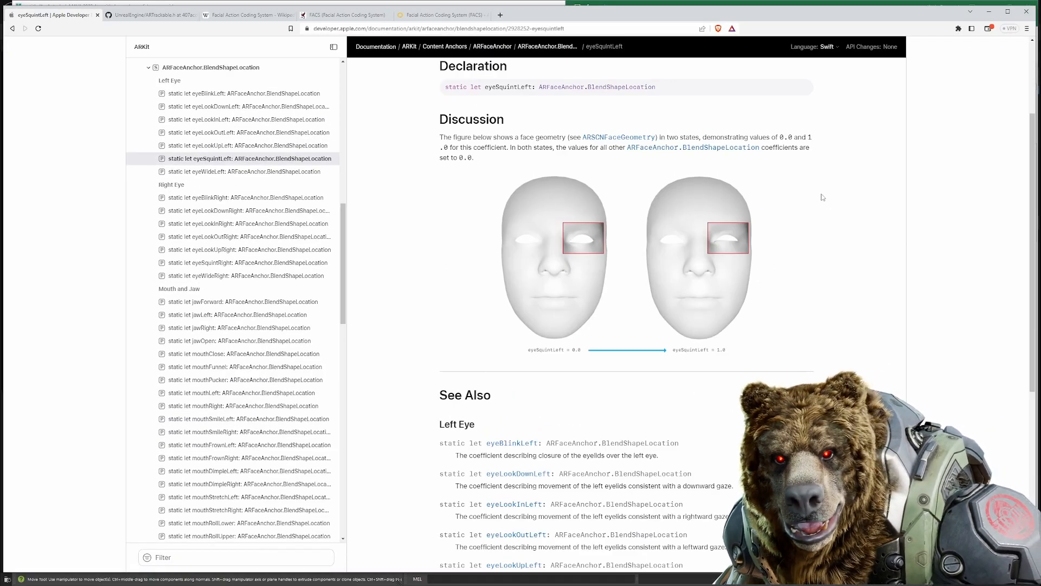
pyautogui.click(344, 14)
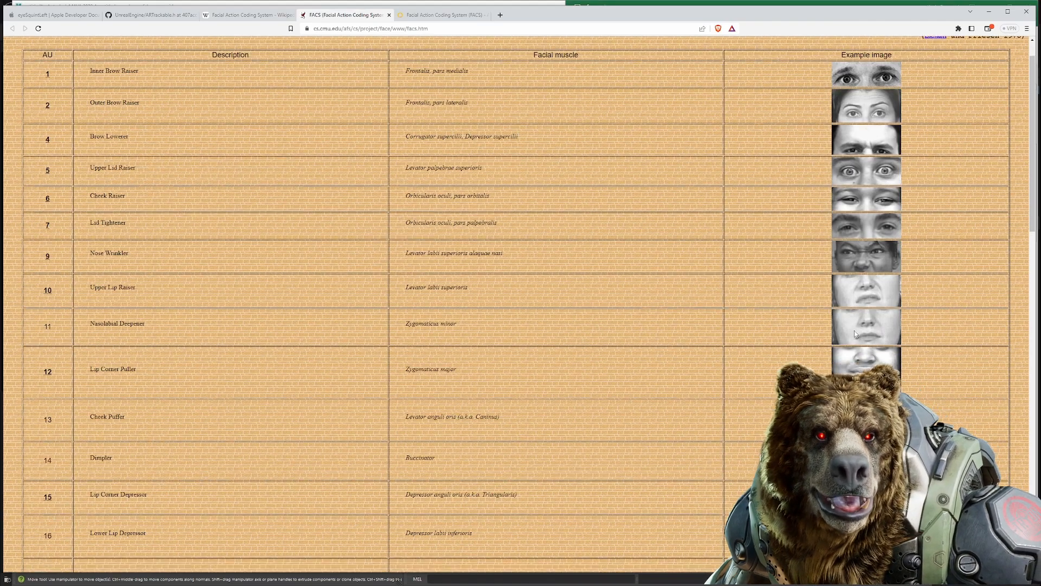
pyautogui.click(441, 14)
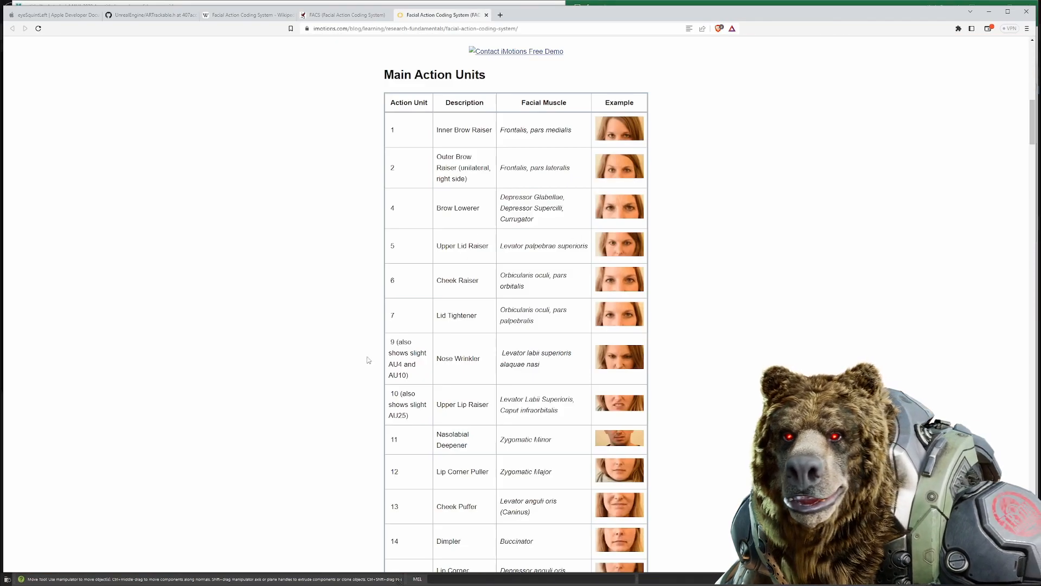
pyautogui.scroll(-3)
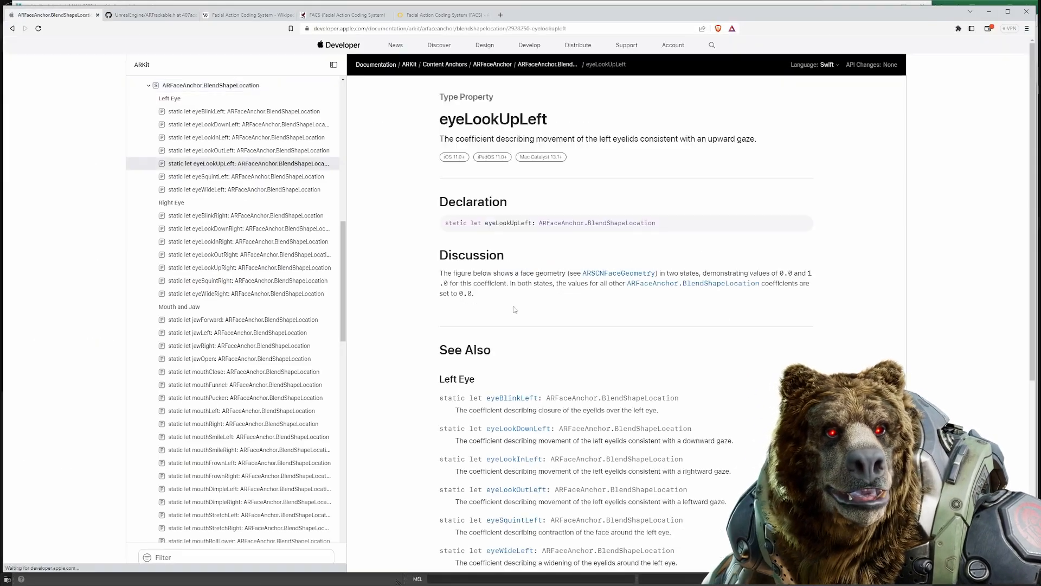
pyautogui.scroll(-3)
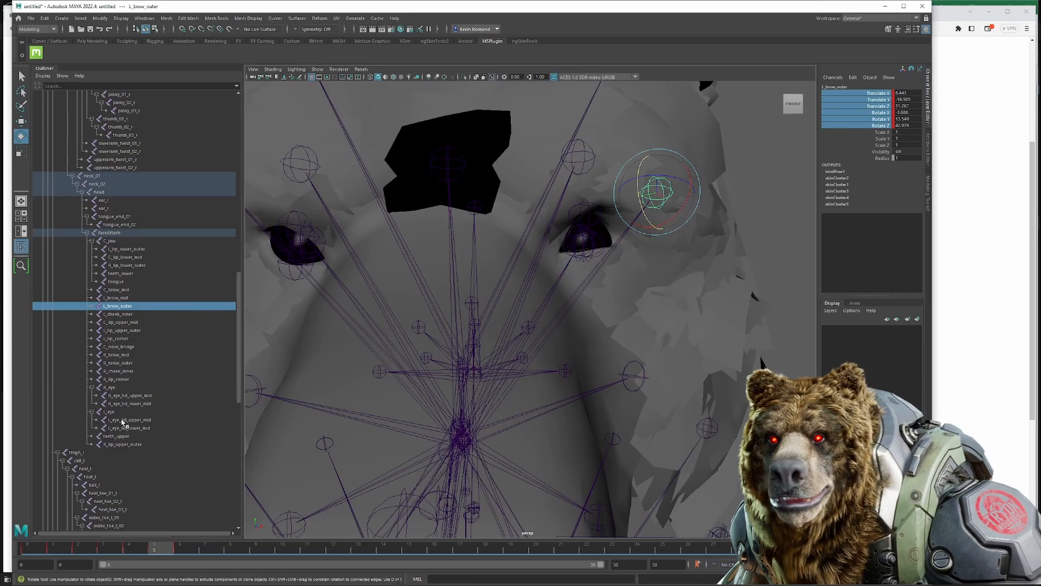
# - Adjust and key the preceding face joints before starting the jaw pose
pyautogui.click(129, 418)
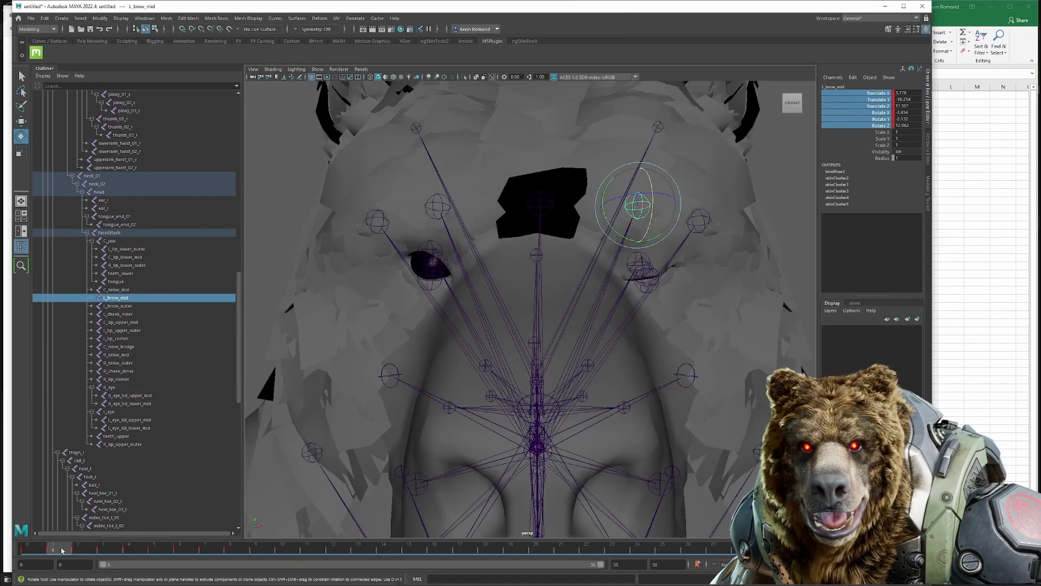
pyautogui.click(130, 394)
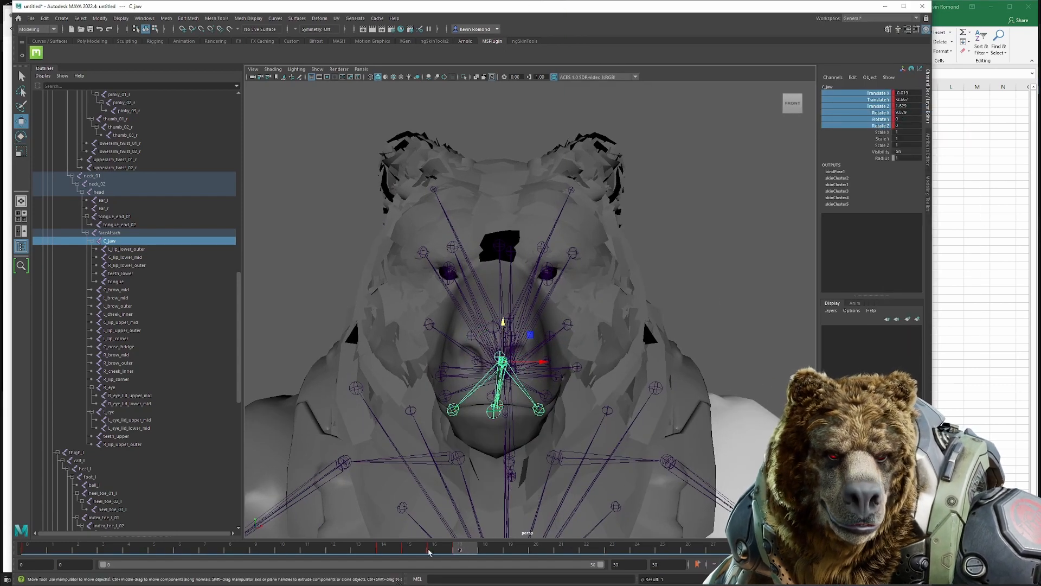
pyautogui.rightClick(863, 100)
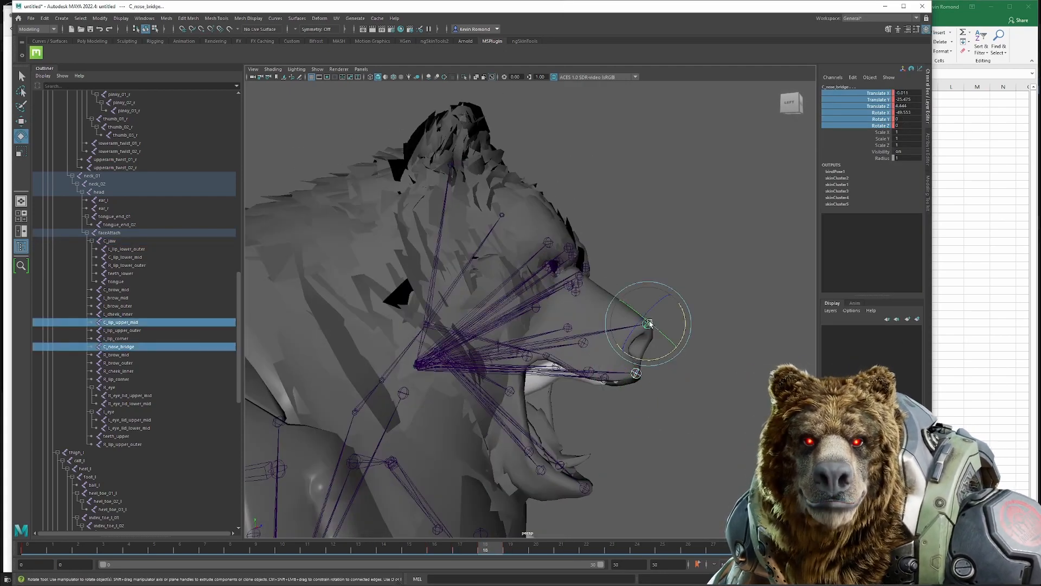
# - Rotate the C_jaw joint so the bear's mouth hangs wide open for the jawOpen pose
pyautogui.click(108, 241)
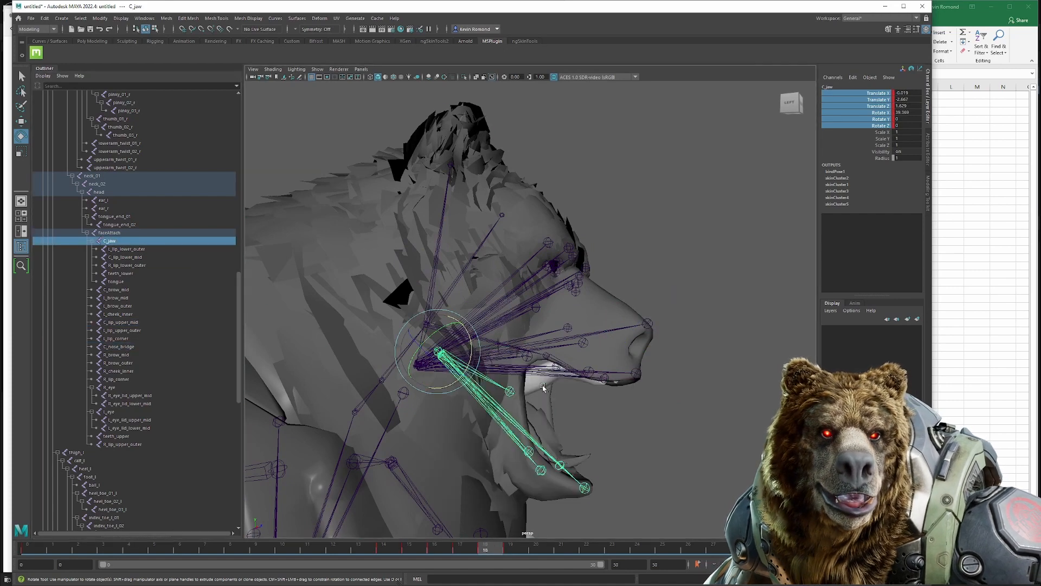
pyautogui.click(115, 282)
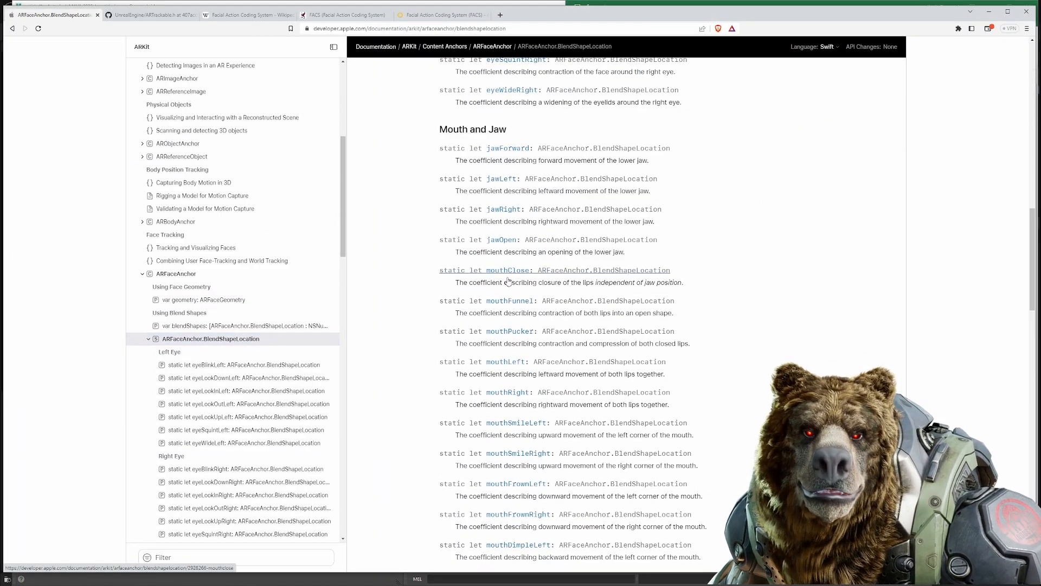
pyautogui.click(507, 270)
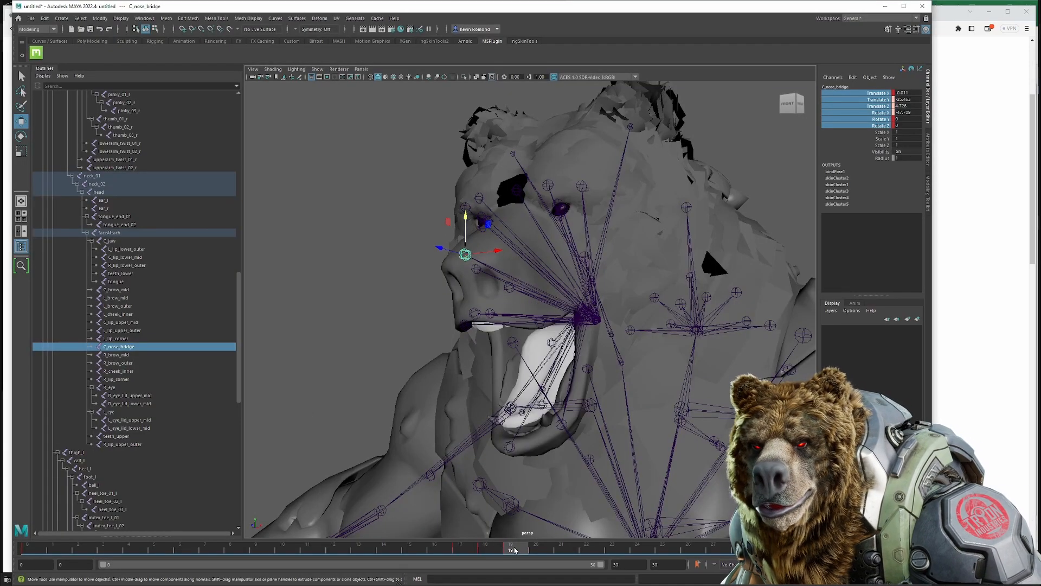
# - Key the C_jaw joint's open-jaw values, then select the outer lower lip joints to rotate them
pyautogui.rightClick(857, 99)
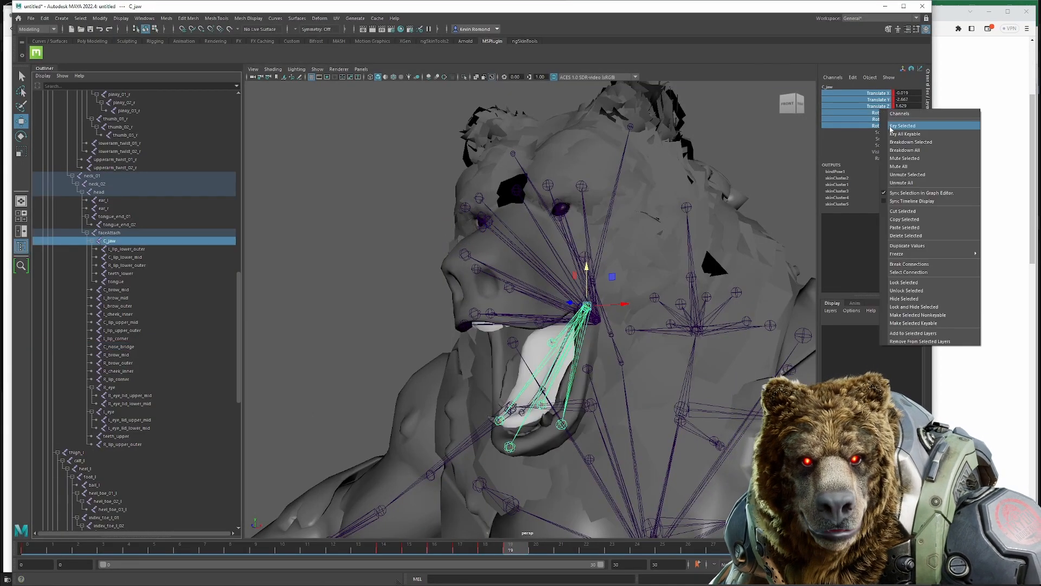
pyautogui.click(904, 126)
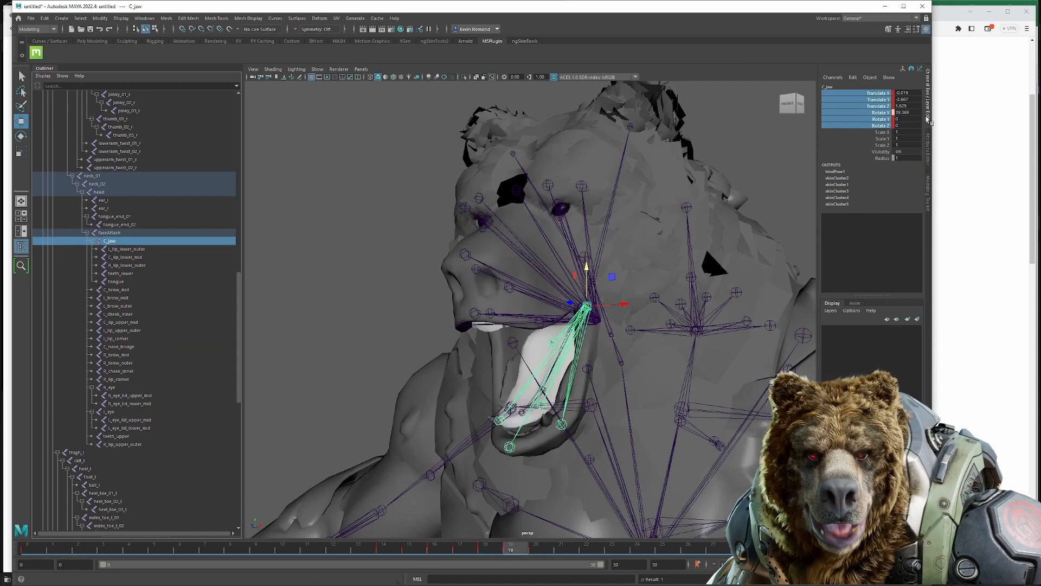
pyautogui.click(126, 257)
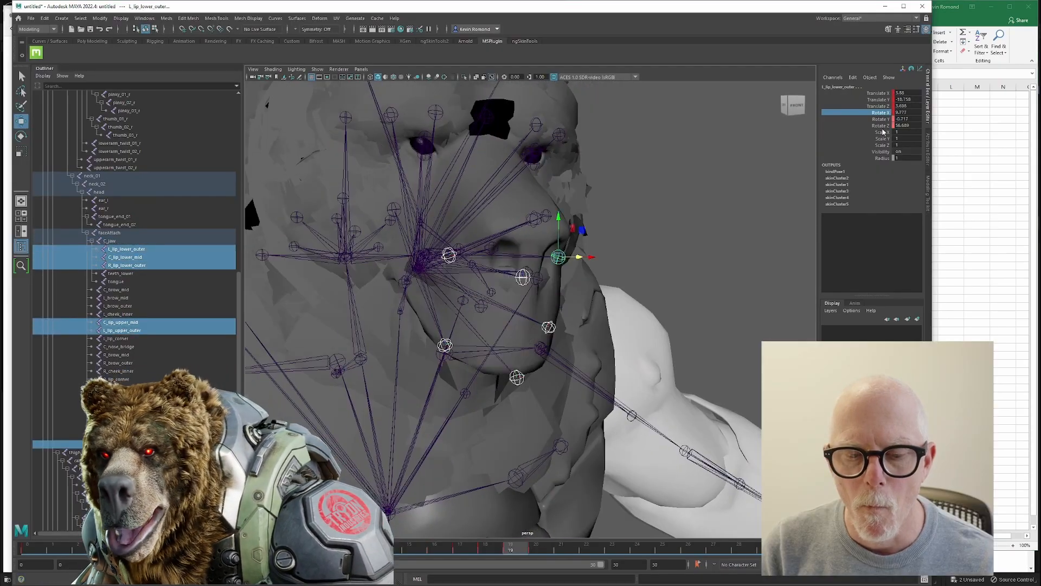
pyautogui.click(110, 241)
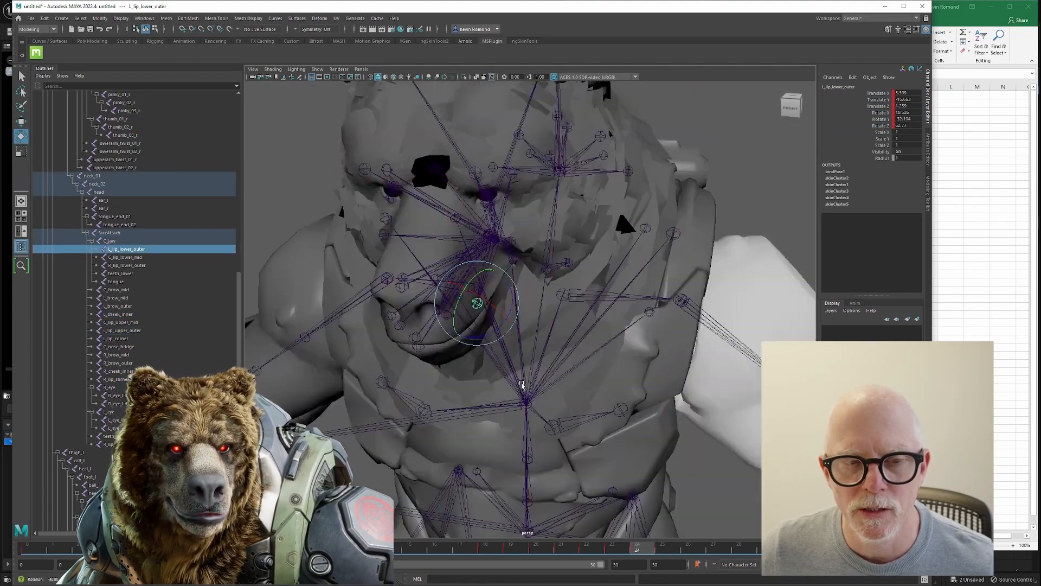
# - Rotate R_lip_corner on a later frame and key its channels for the mouth pose
pyautogui.click(115, 339)
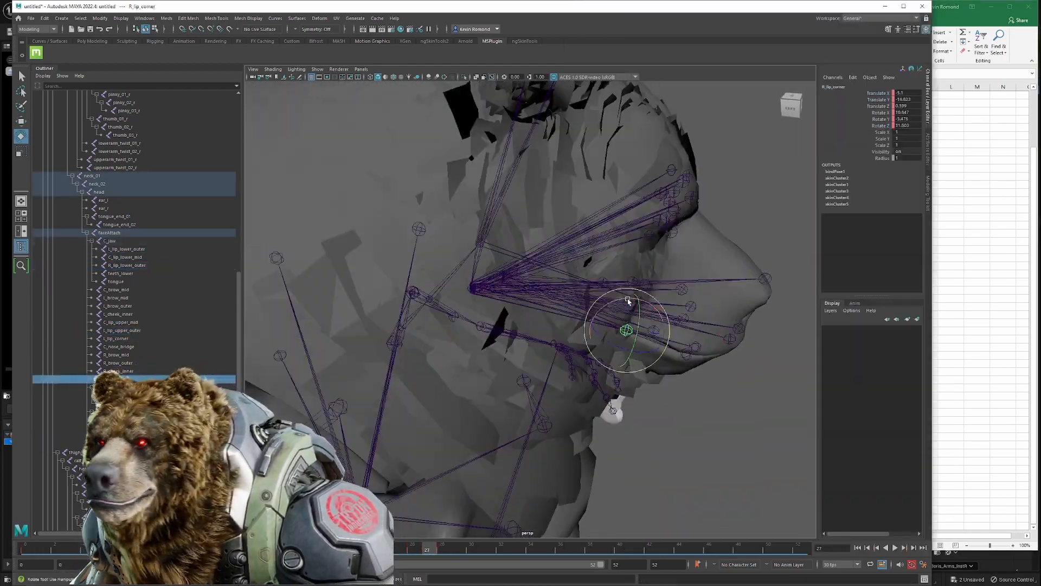
pyautogui.click(126, 264)
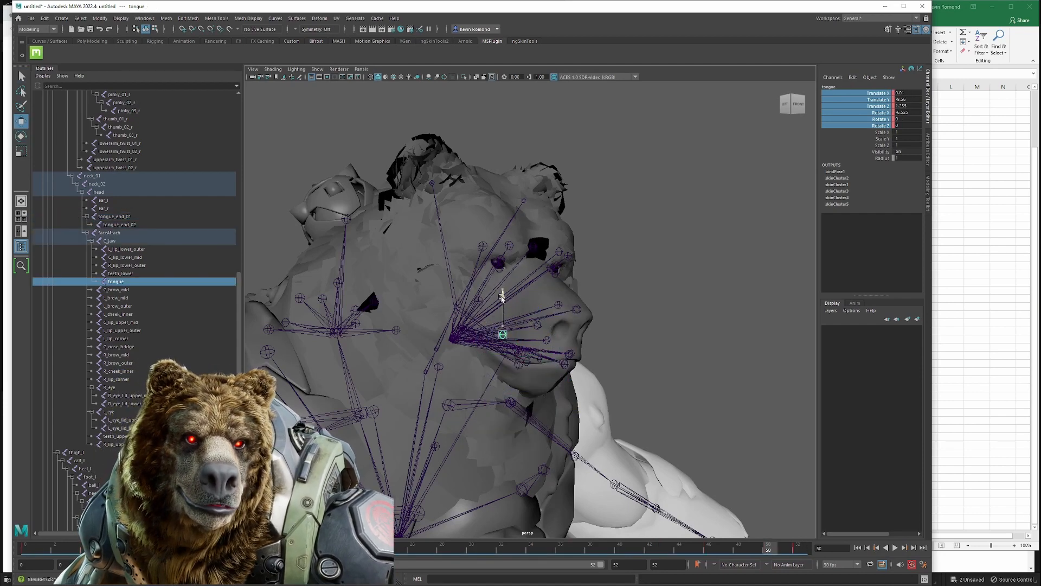
# - Export the selected C_jaw face skeleton via File > Export Selection as an FBX for Unreal
pyautogui.click(111, 241)
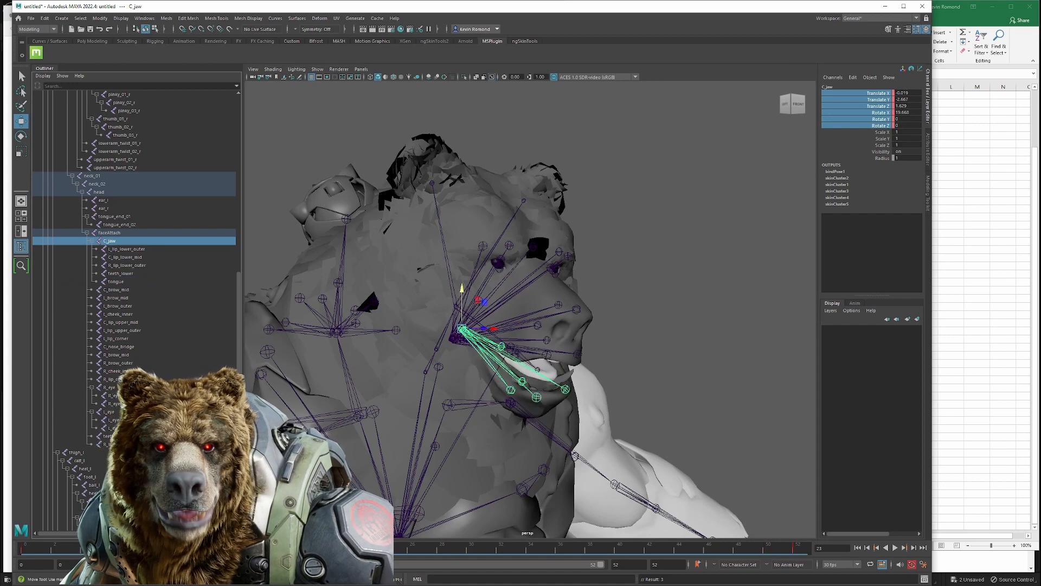
pyautogui.click(30, 18)
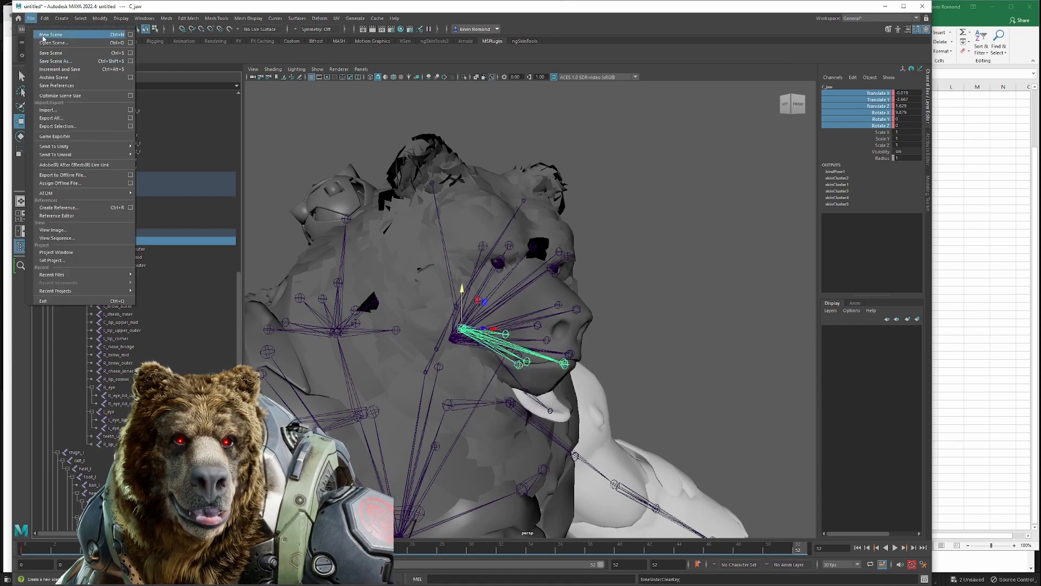
pyautogui.click(54, 61)
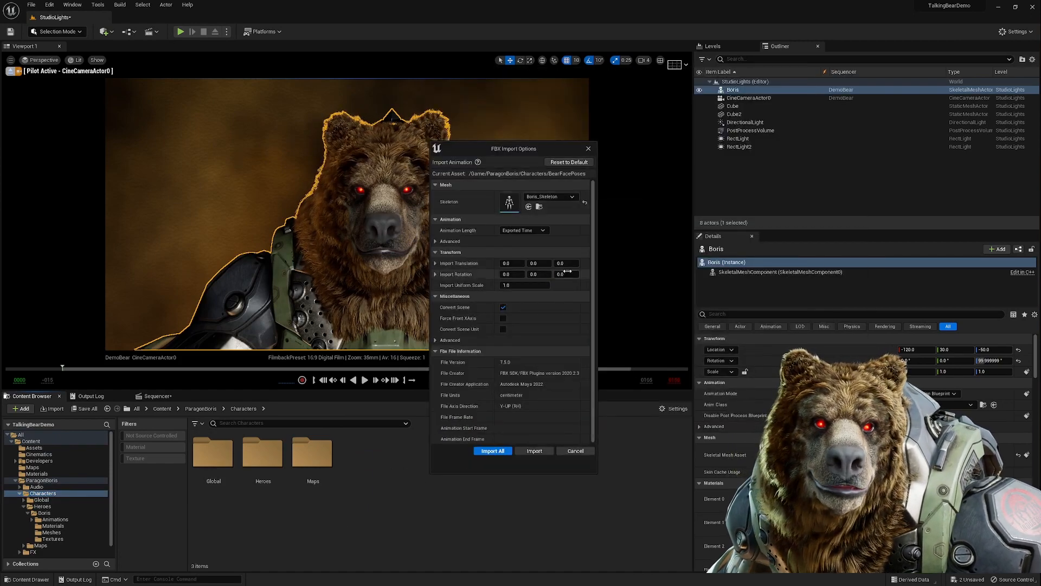
# - Import All for the BearFacePoses FBX and create a BearFacePoses pose asset with the pasted pose names
pyautogui.click(492, 451)
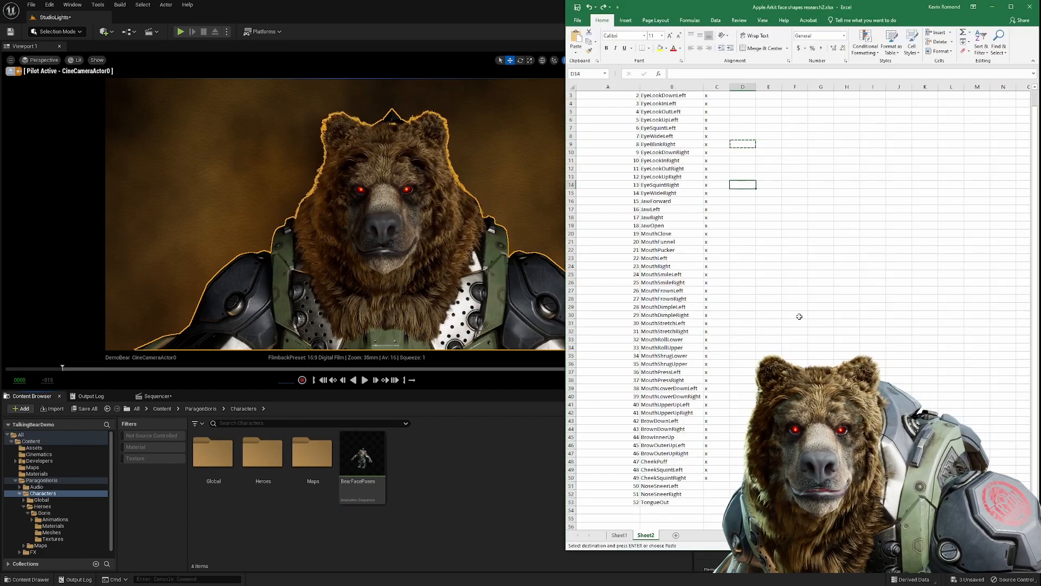
pyautogui.scroll(-3)
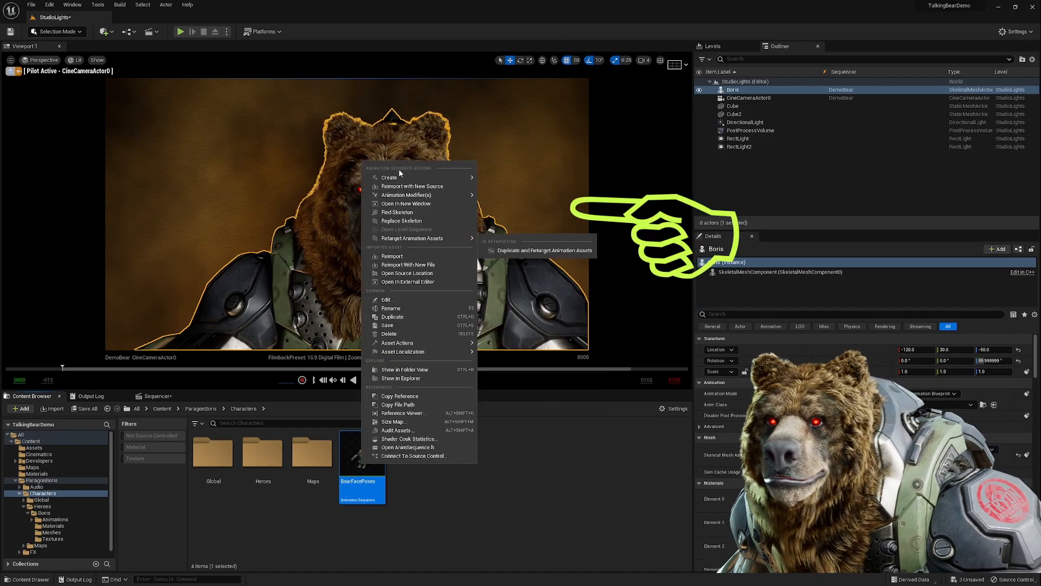
pyautogui.click(389, 177)
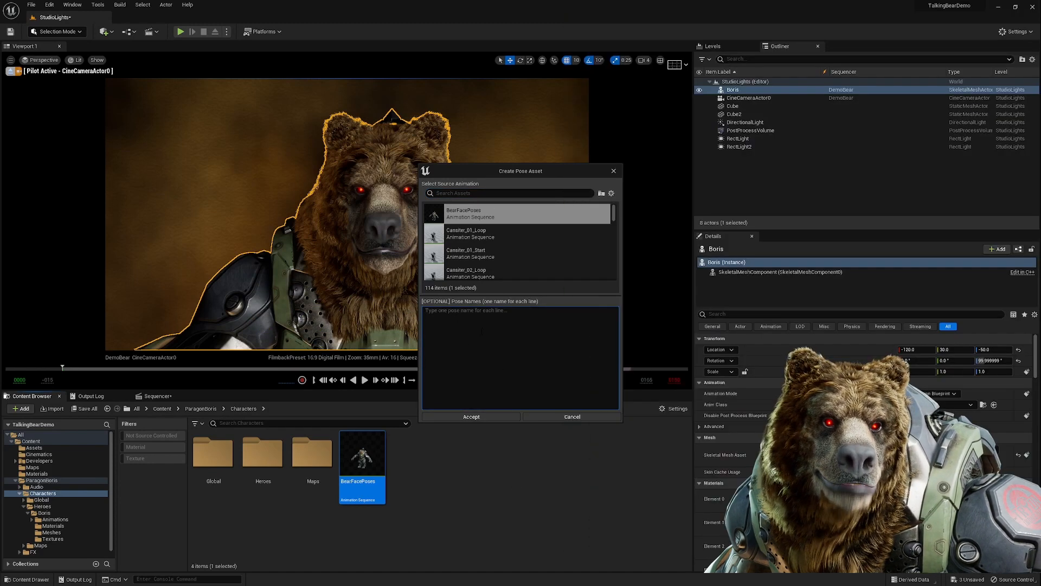
pyautogui.click(471, 417)
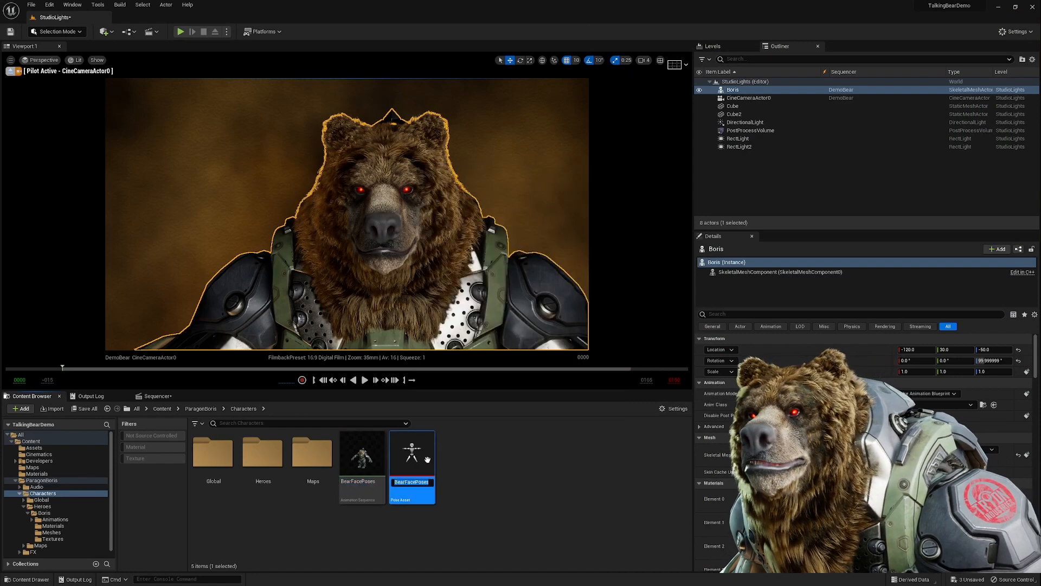
# - In the BearFacePoses pose asset, test the JawLeft pose with a weight of -0.7
pyautogui.doubleClick(411, 454)
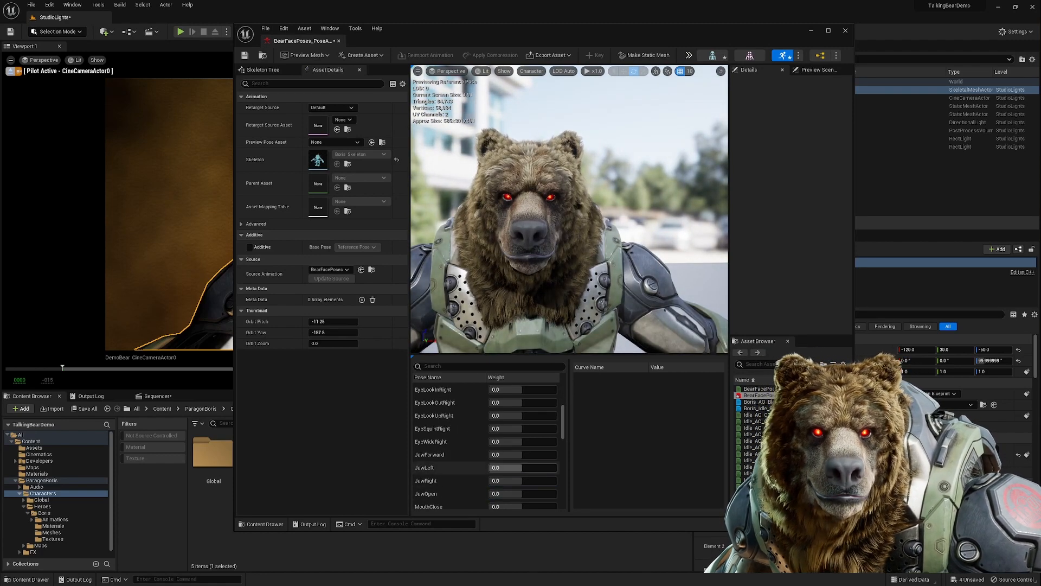
pyautogui.write('-0.7')
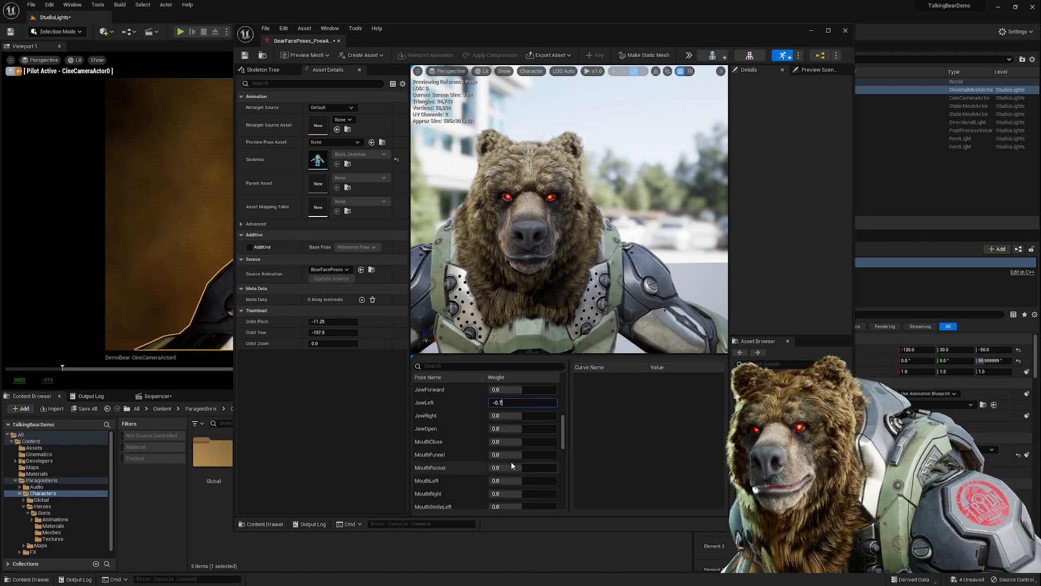
pyautogui.scroll(-3)
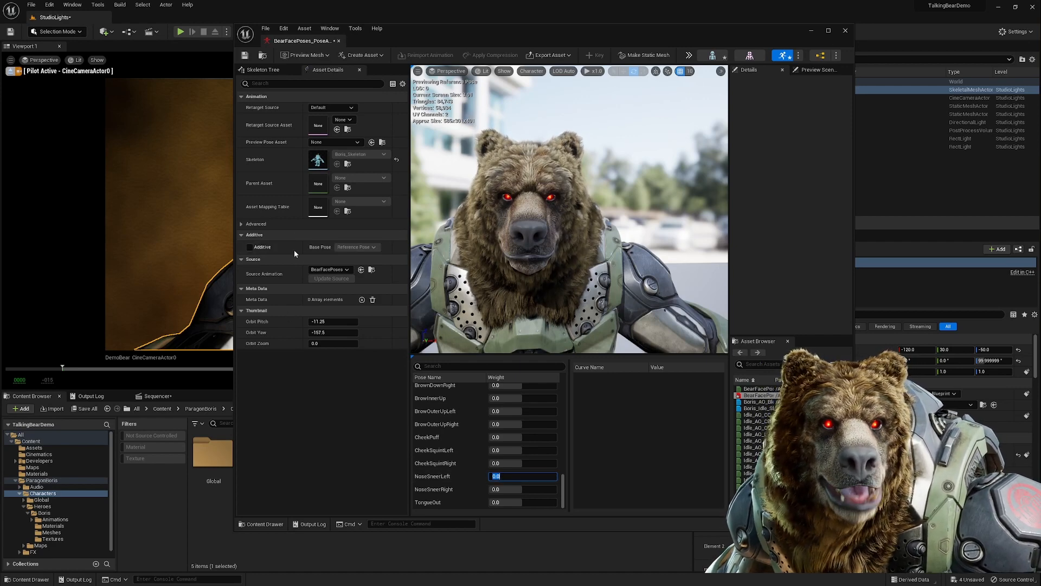
pyautogui.moveTo(356, 246)
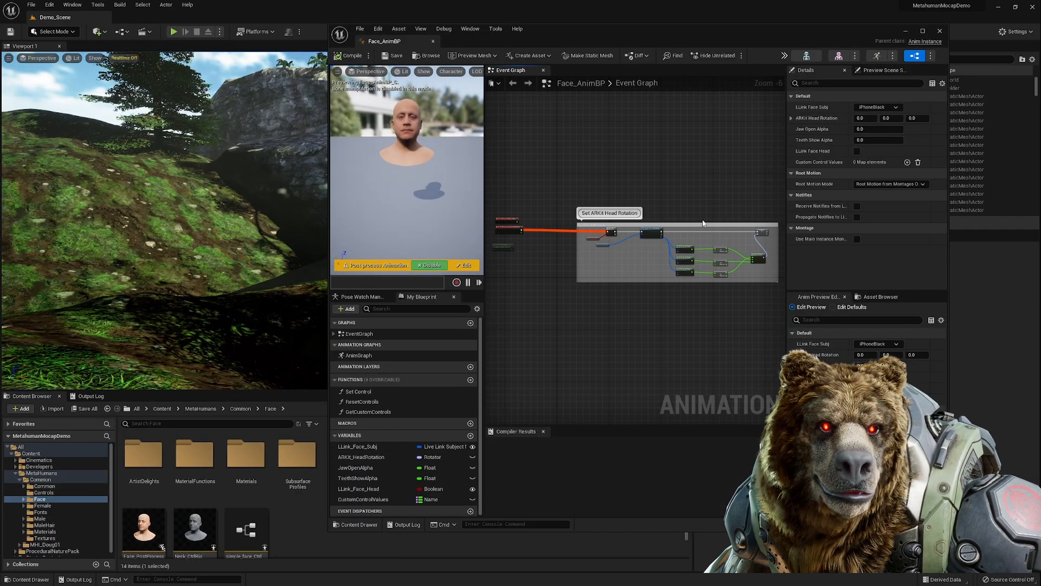
# - In the TalkingBearDemo Boris folder, start a new Animation Blueprint from the Animation menu
pyautogui.click(359, 355)
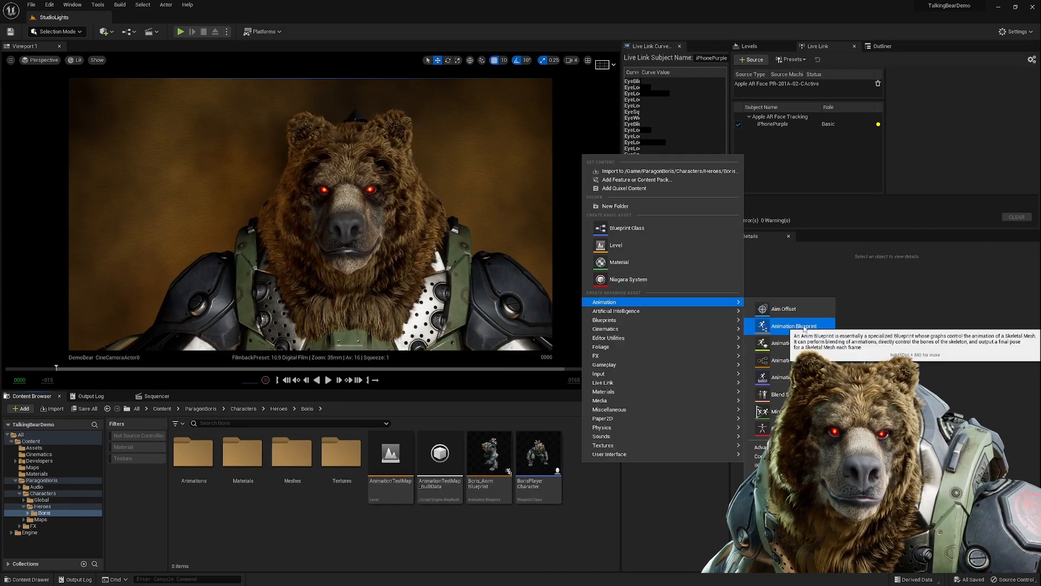
# - Create ABP_BorisFace and wire a Pose node using BearFacePoses_PoseAsset between Live Link Pose and Output Pose
pyautogui.click(794, 325)
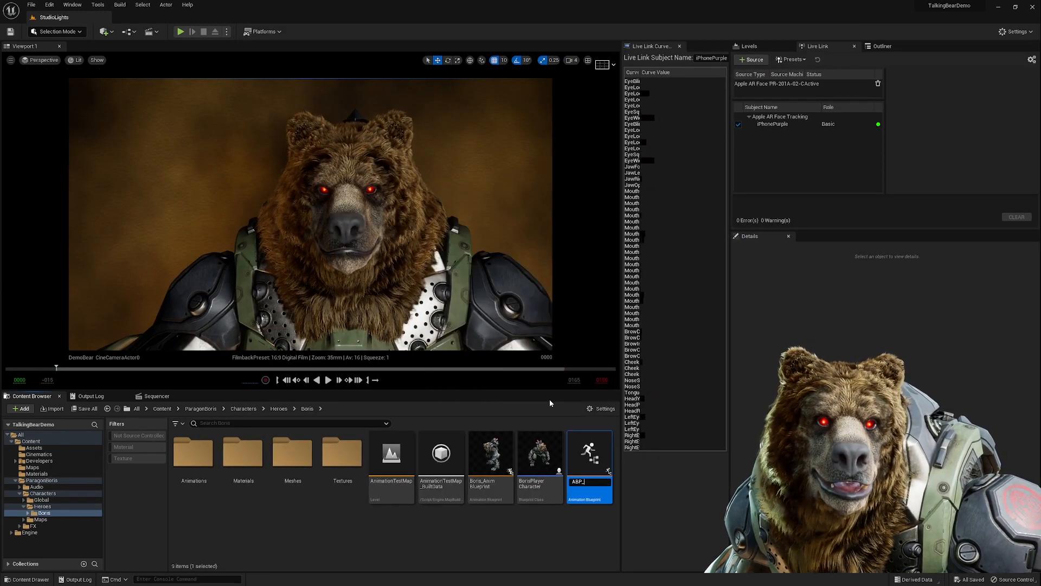
pyautogui.doubleClick(588, 451)
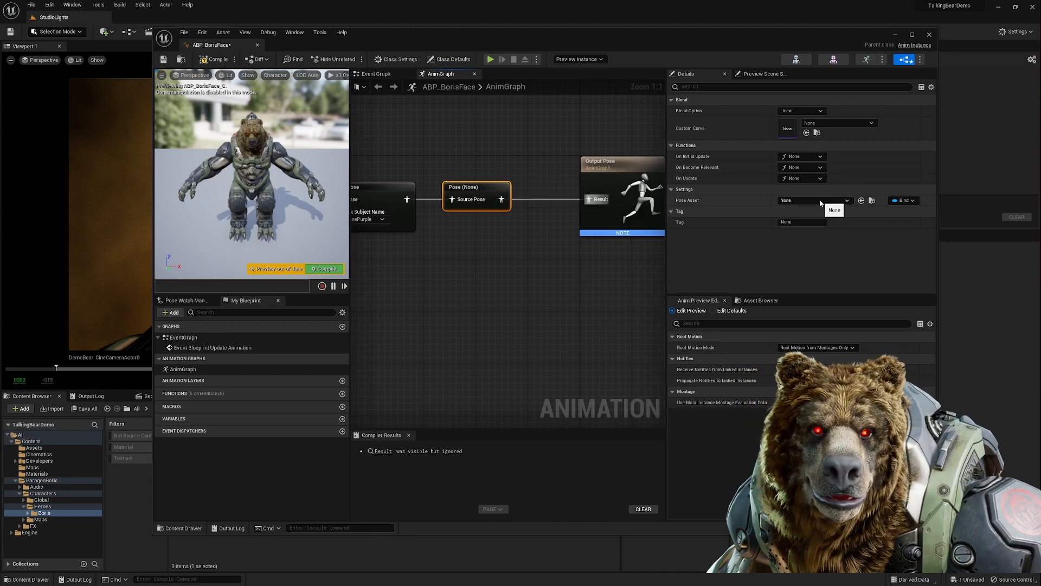
pyautogui.click(835, 209)
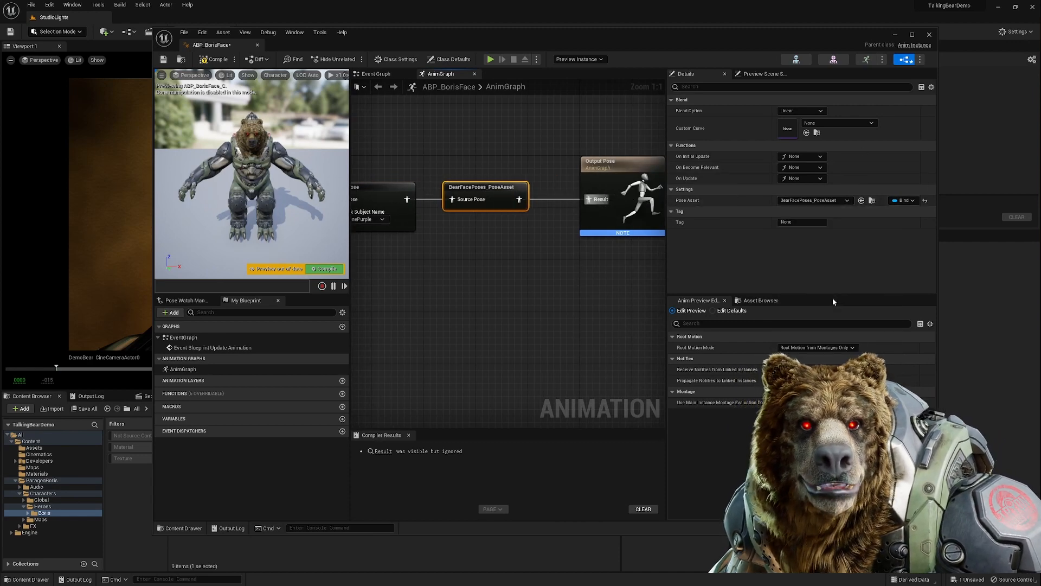
pyautogui.click(216, 59)
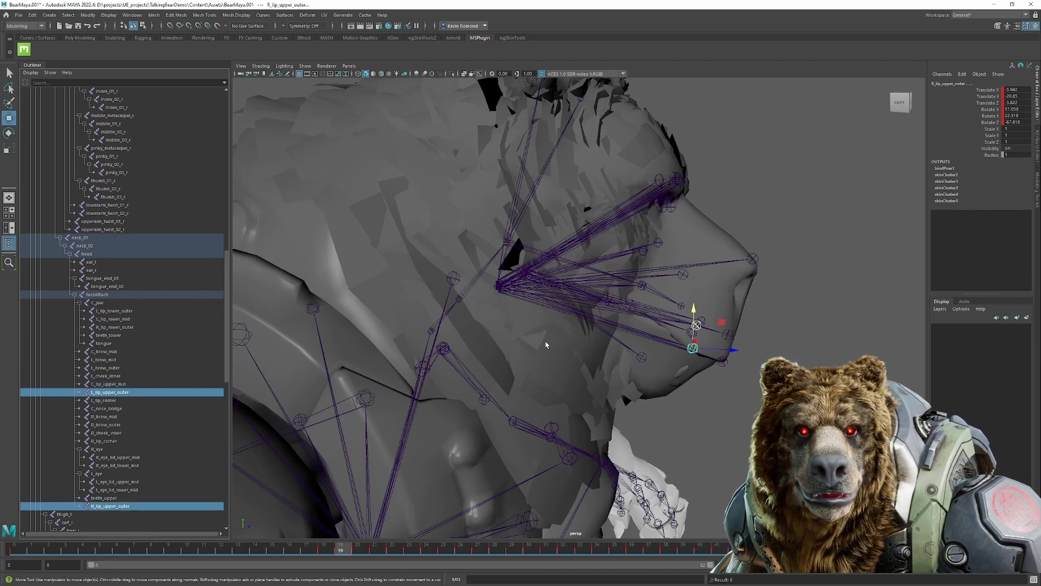
# - Select the R_lip_upper_outer joint in the Outliner of BearMaya.001 for adjustment
pyautogui.click(97, 302)
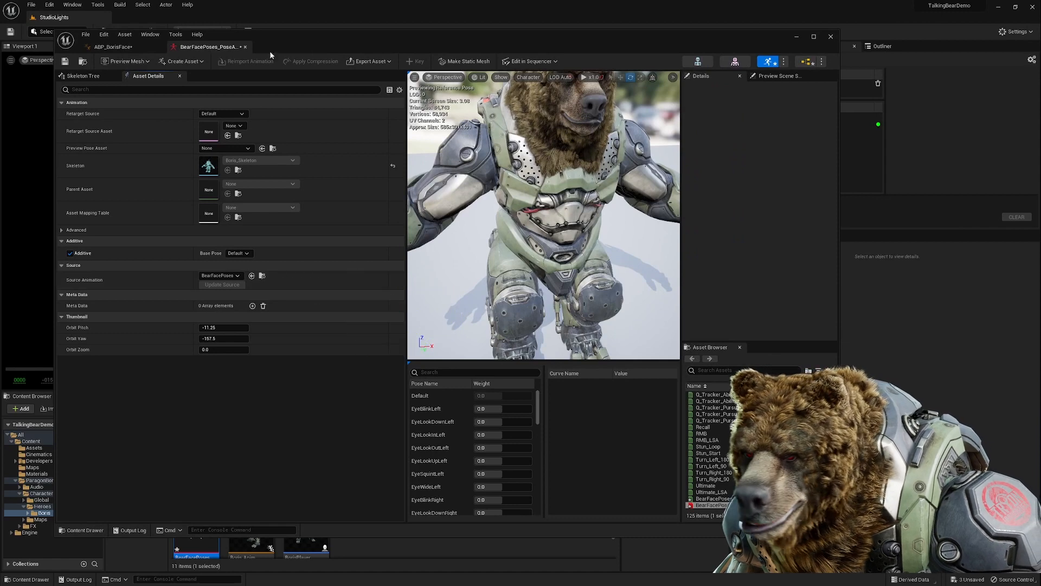
# - Switch back to the ABP_BorisFace blueprint's AnimGraph with the BearFacePoses_PoseAsset node
pyautogui.click(113, 47)
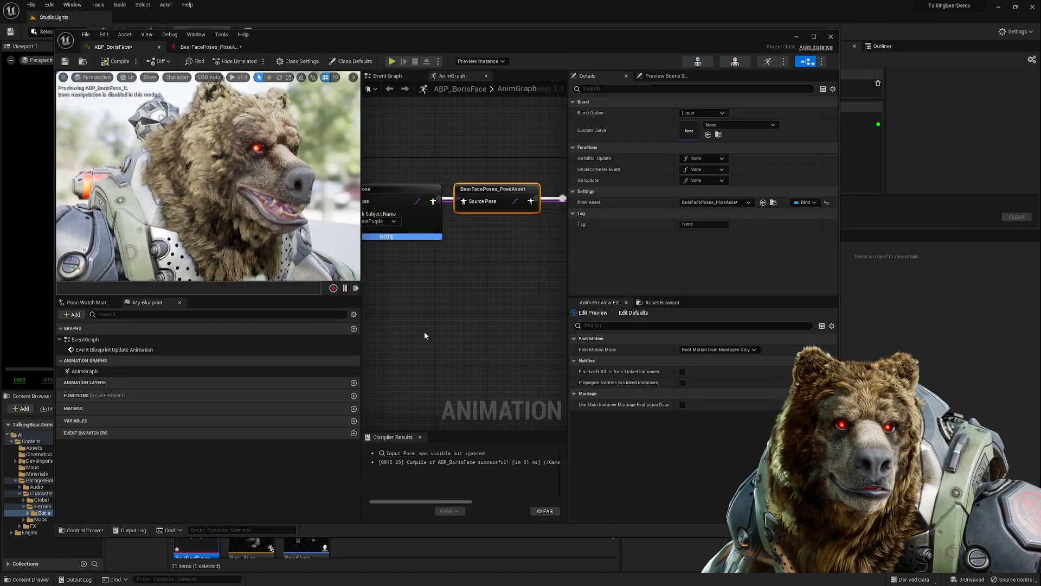